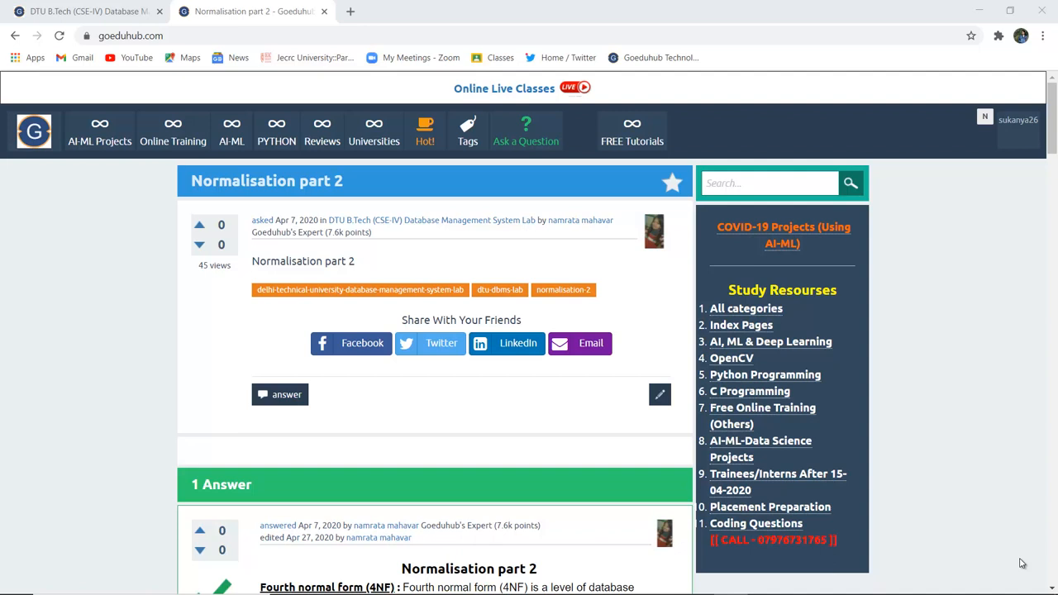
mouse_move(1027, 559)
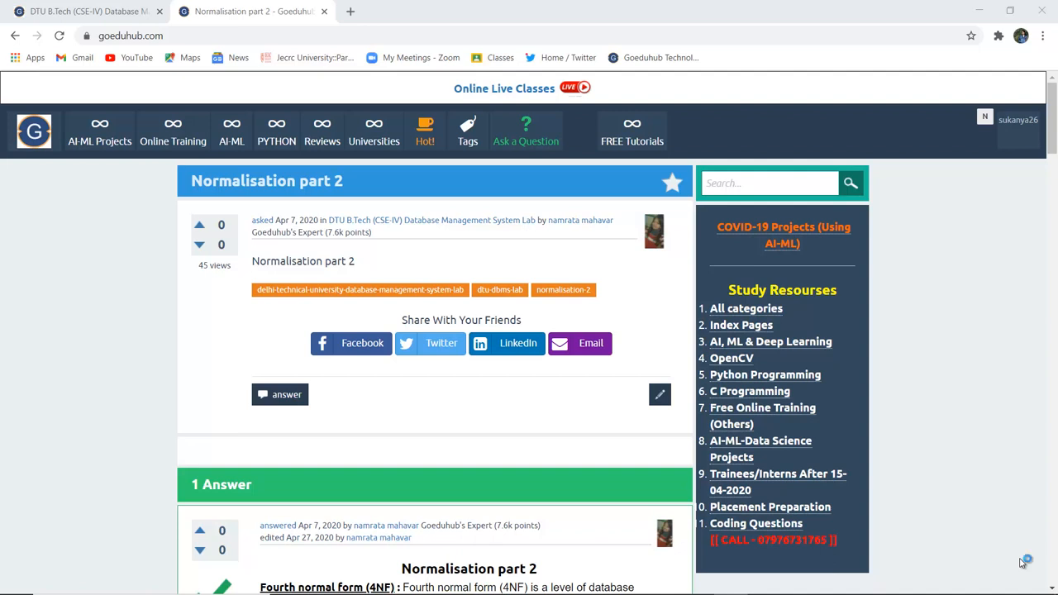
mouse_move(1024, 560)
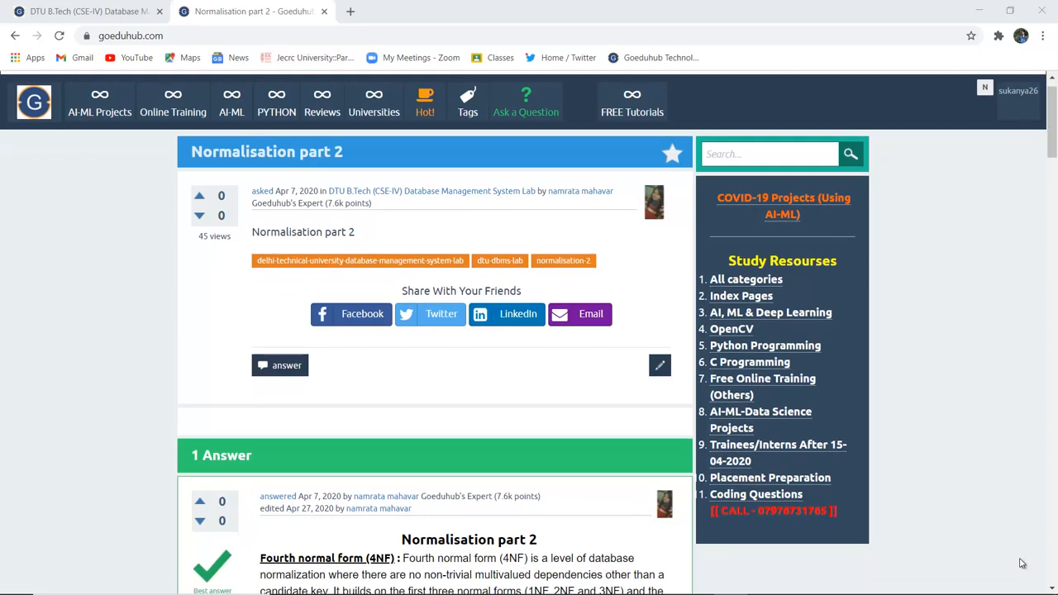
Scroll down to the answer's Fourth Normal Form and multi-valued dependency explanation
scroll(down, 3)
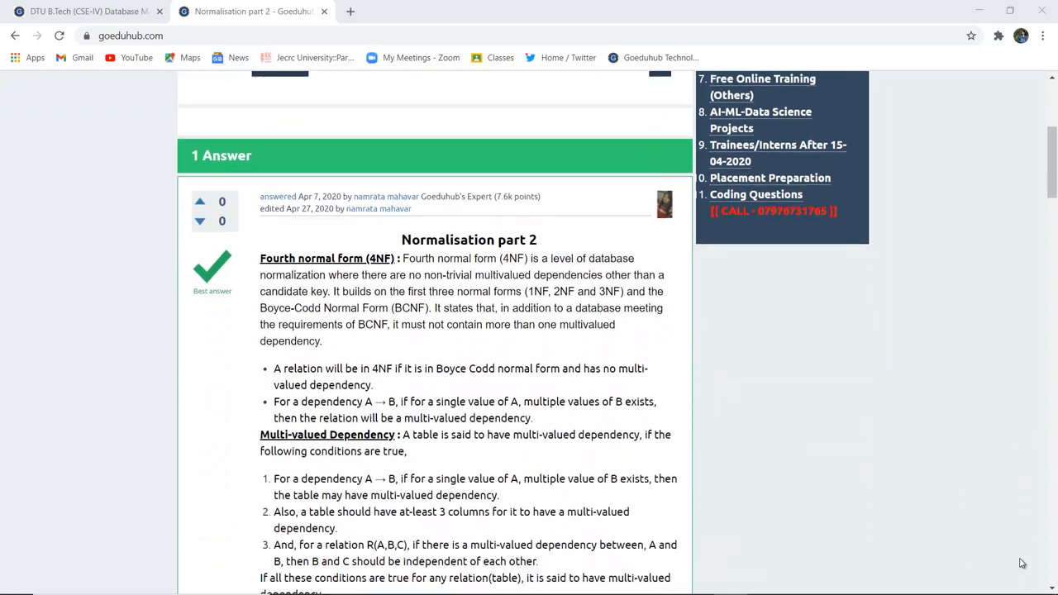
scroll(down, 3)
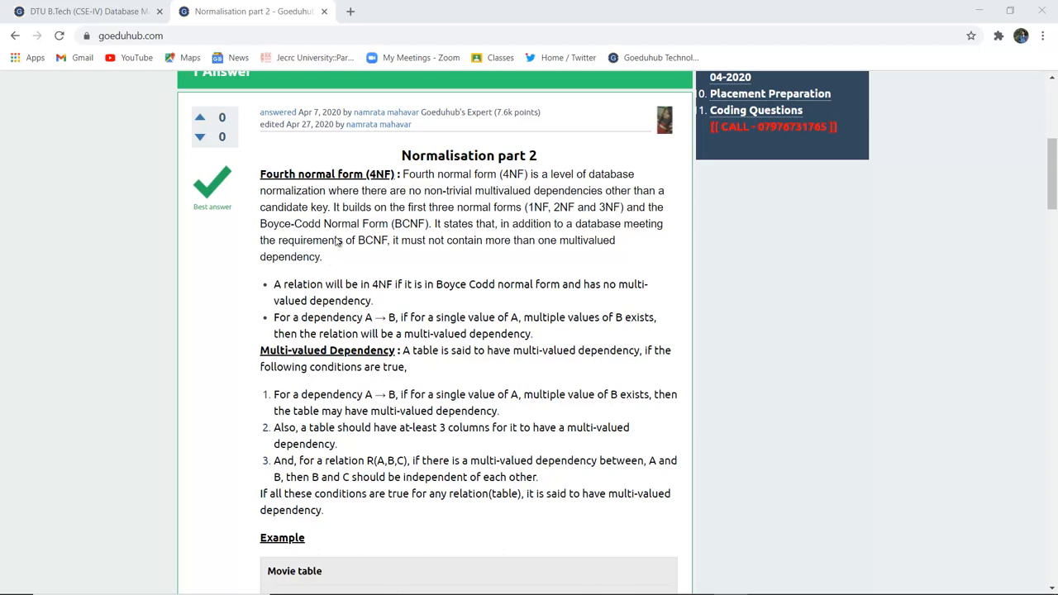
mouse_move(539, 251)
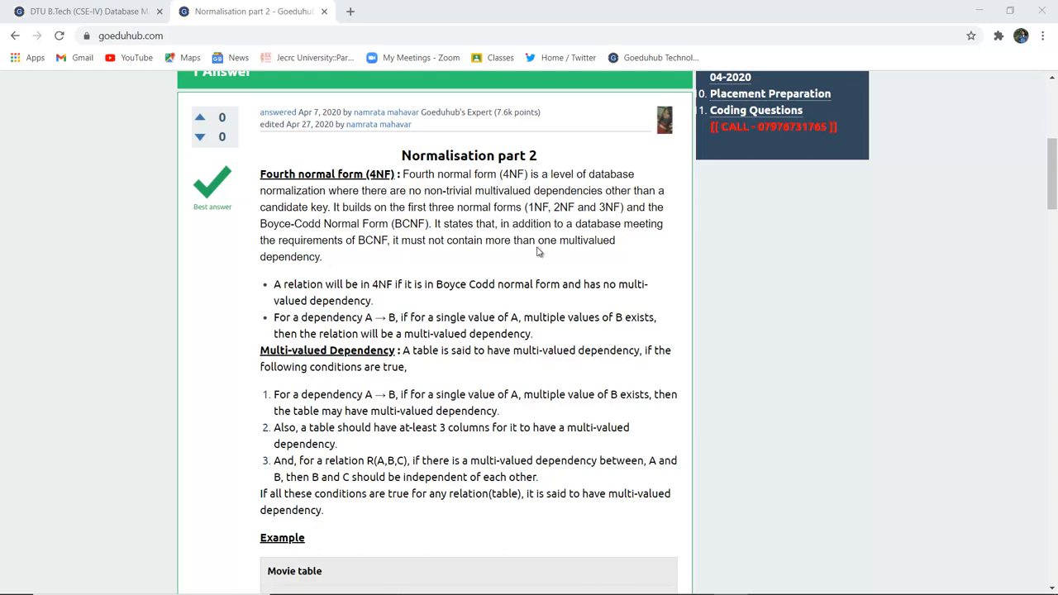
Scroll to the multi-valued dependency conditions and the Movie table not-in-4NF example
scroll(down, 3)
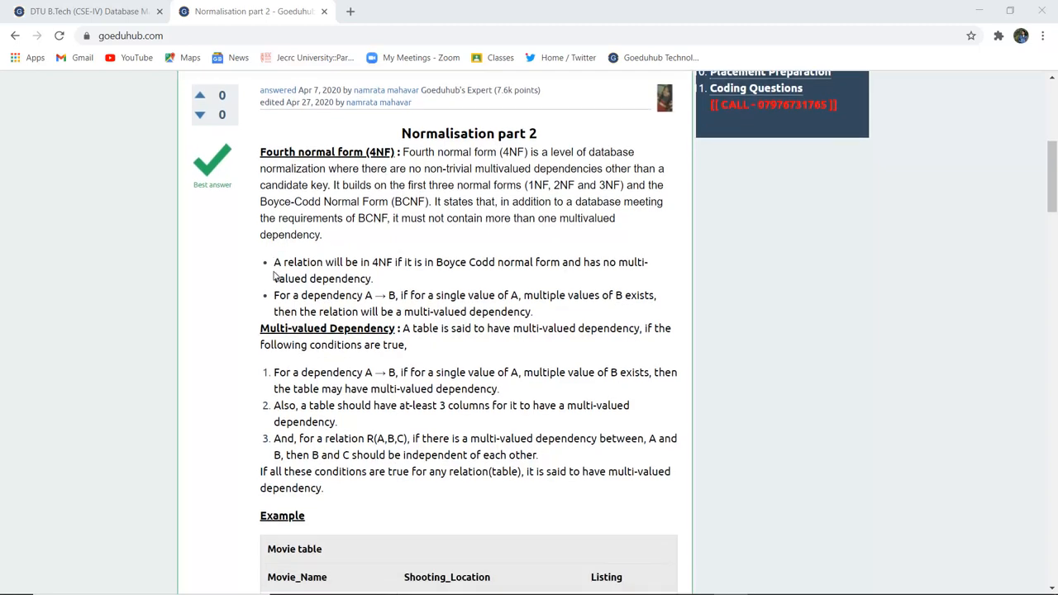
scroll(down, 3)
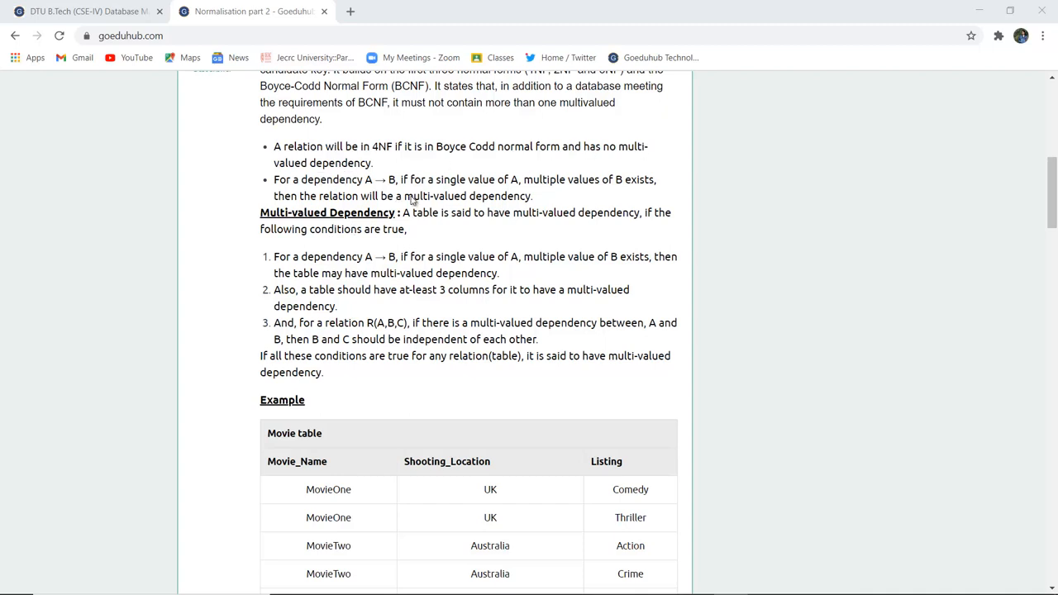
mouse_move(433, 191)
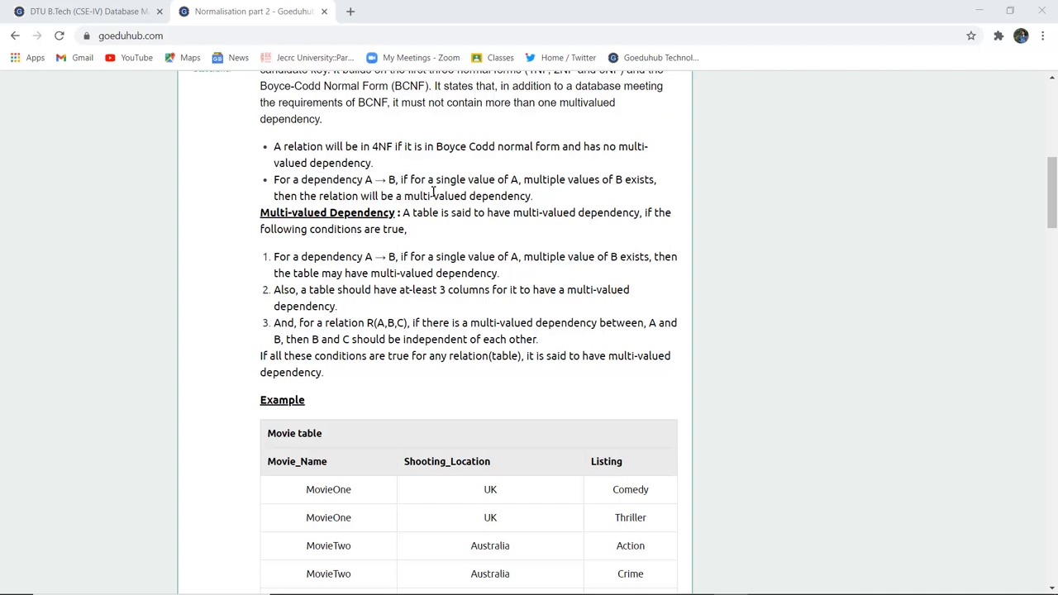
mouse_move(558, 205)
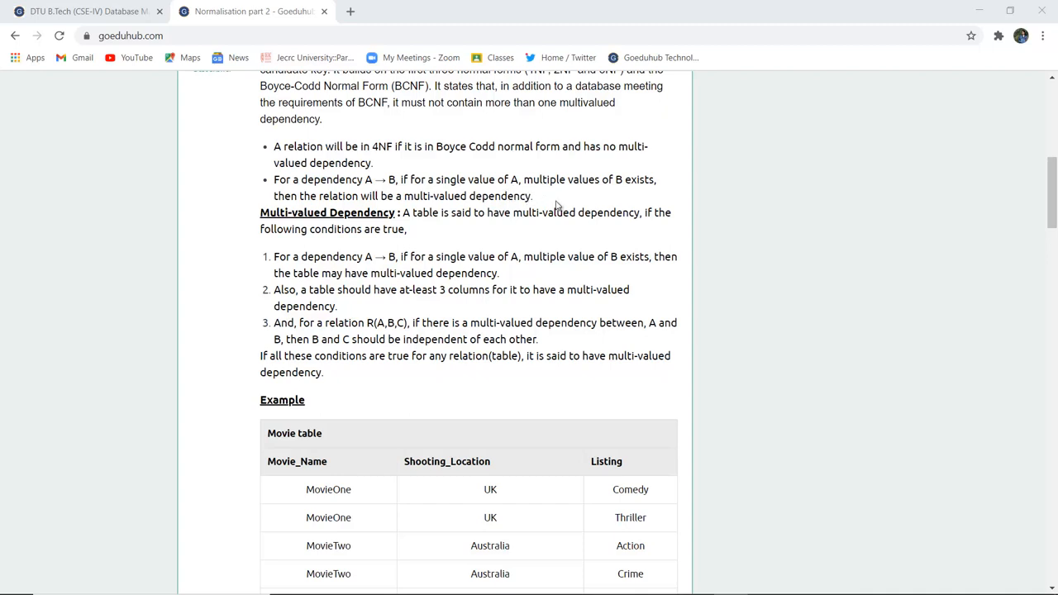
mouse_move(608, 225)
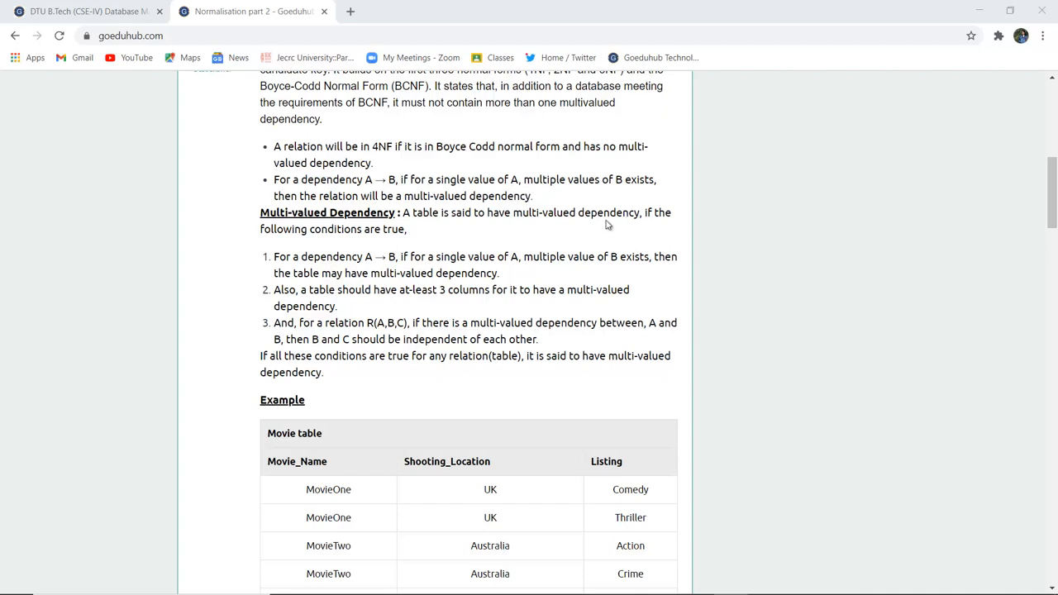
mouse_move(443, 225)
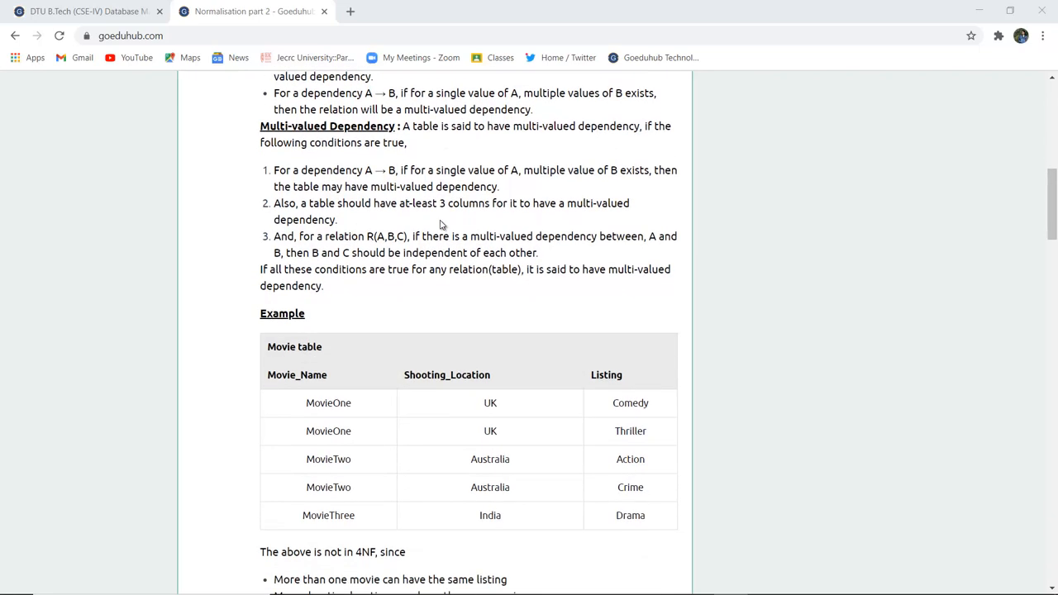
scroll(down, 3)
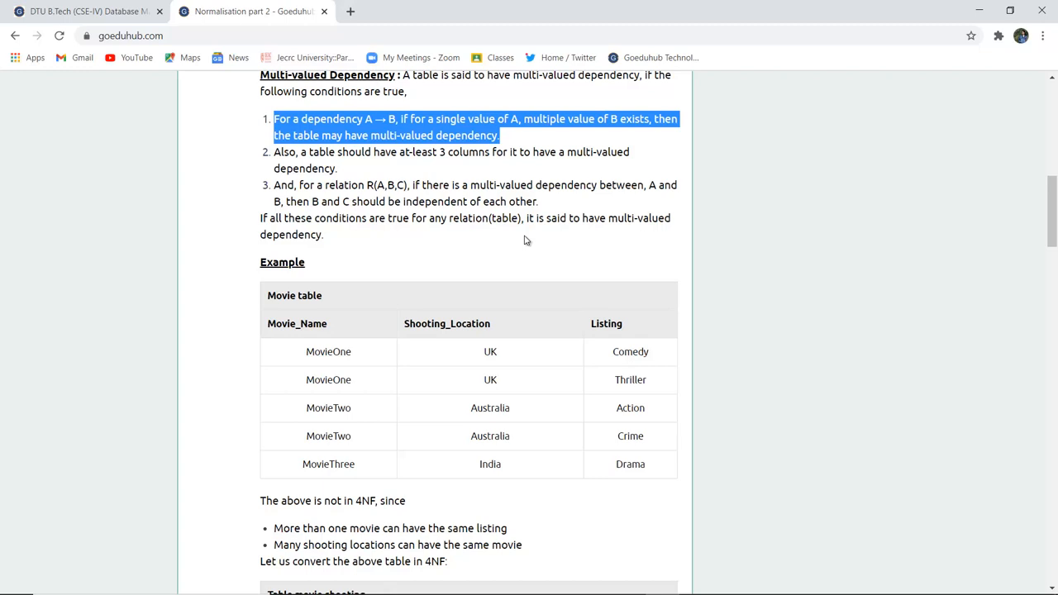
mouse_move(461, 180)
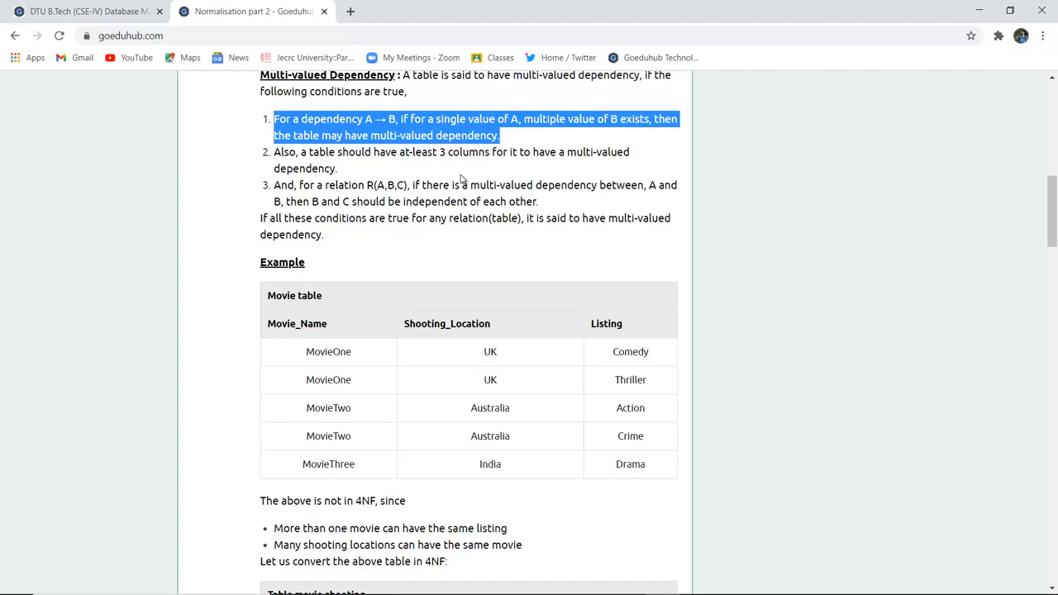
drag(275, 152, 337, 168)
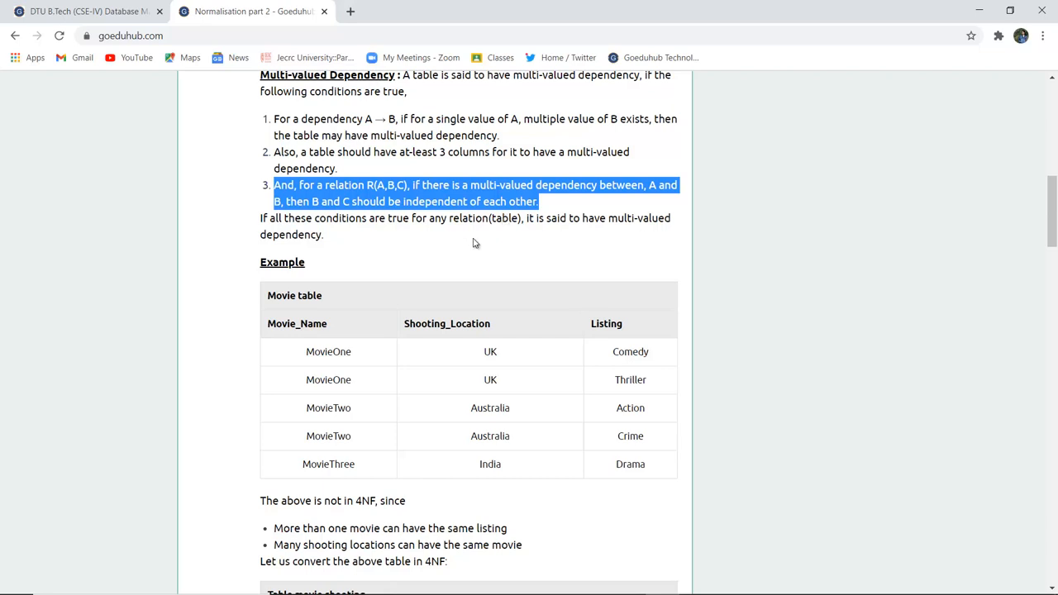
click(394, 258)
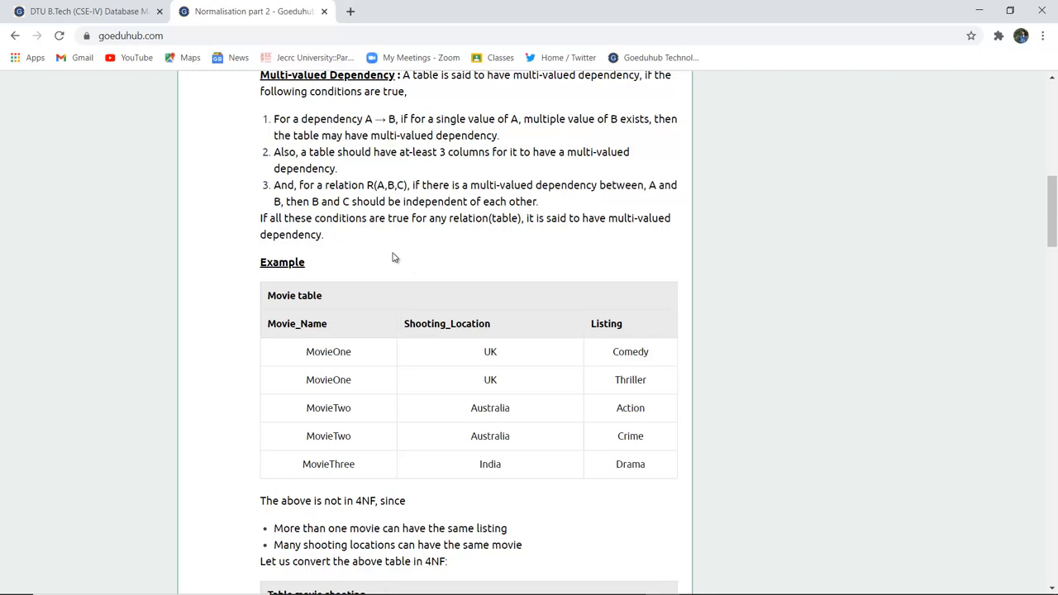
scroll(up, 3)
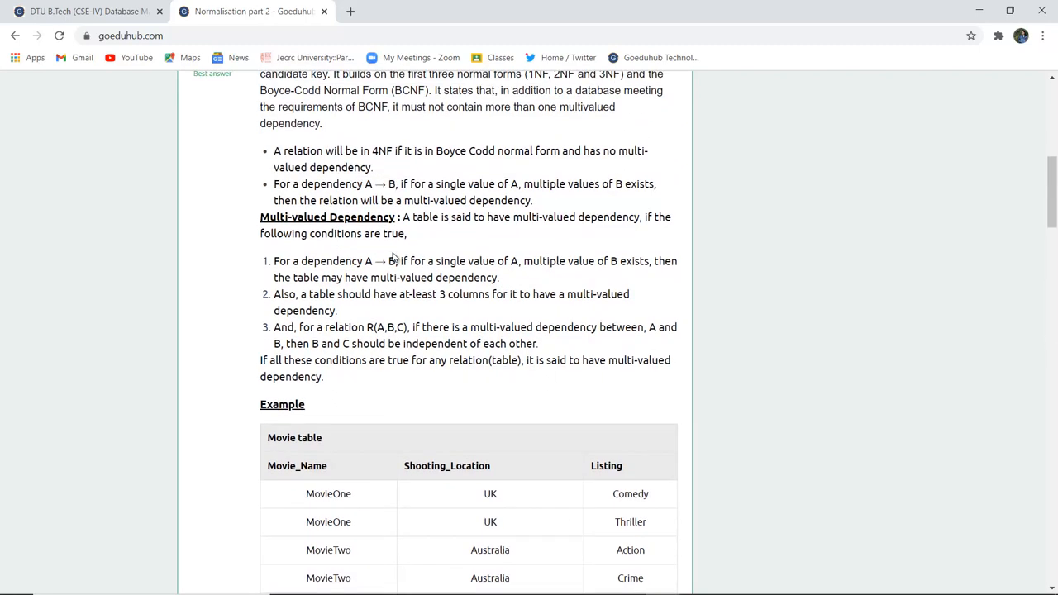
scroll(down, 3)
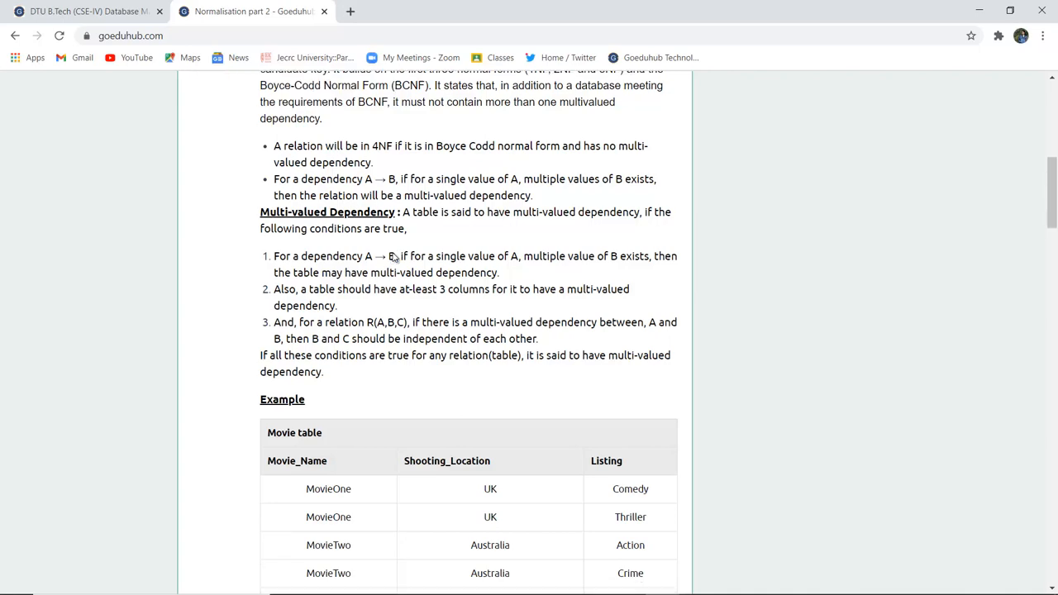
scroll(down, 3)
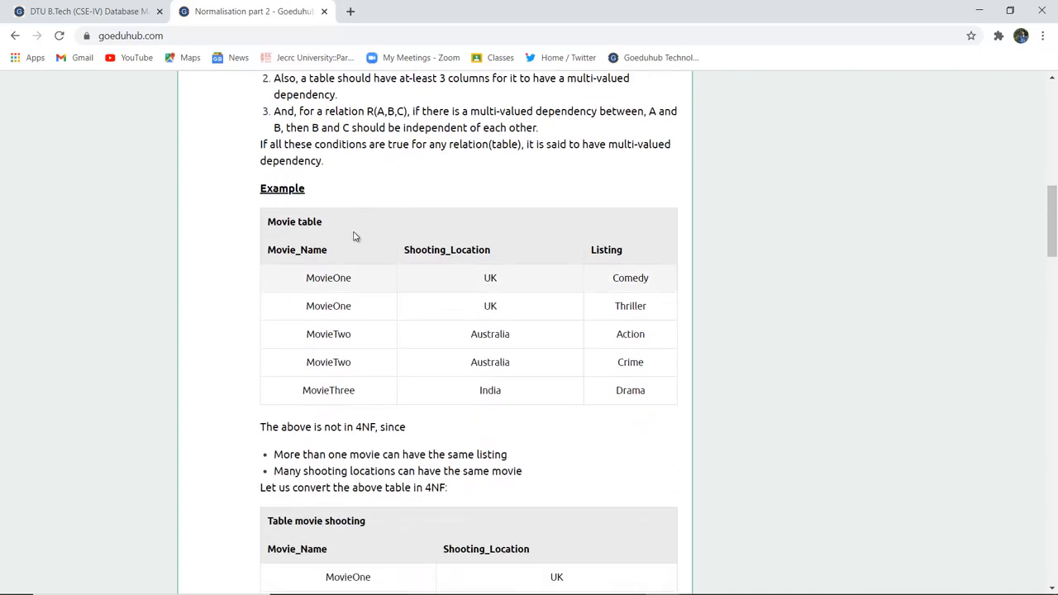
double_click(308, 221)
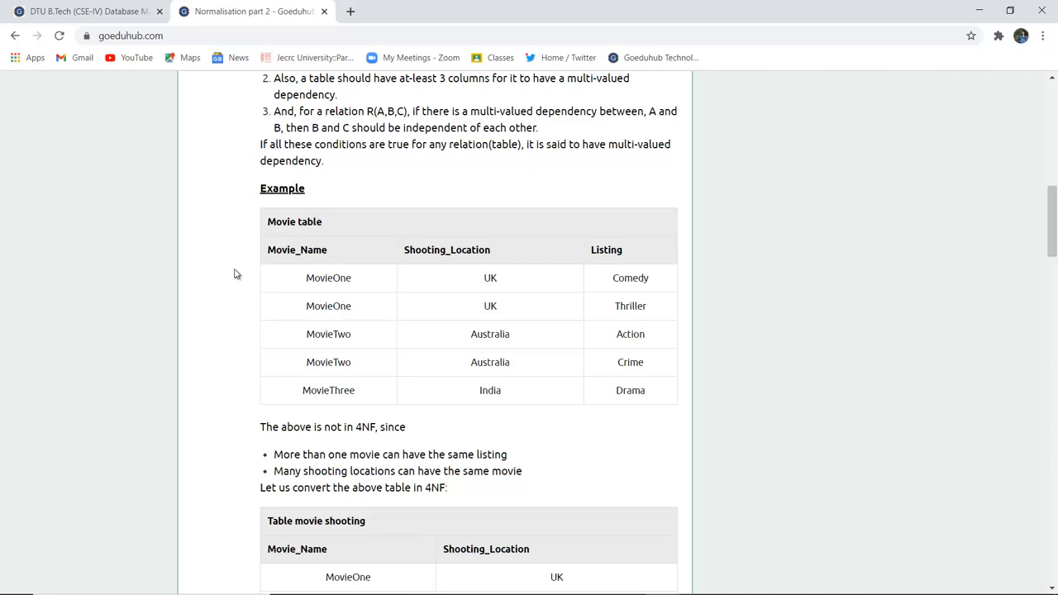
scroll(down, 3)
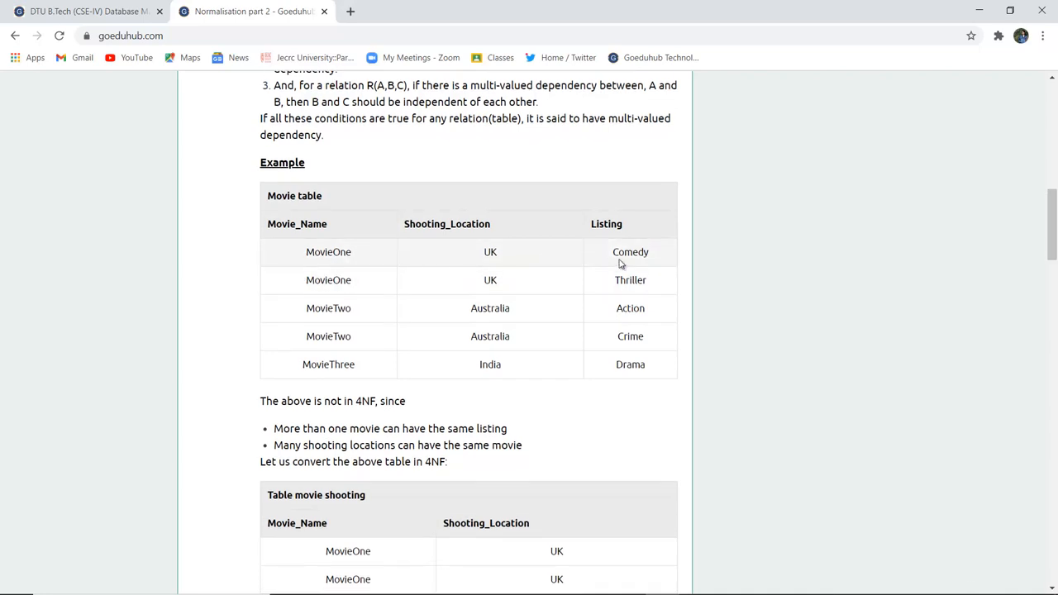
mouse_move(372, 287)
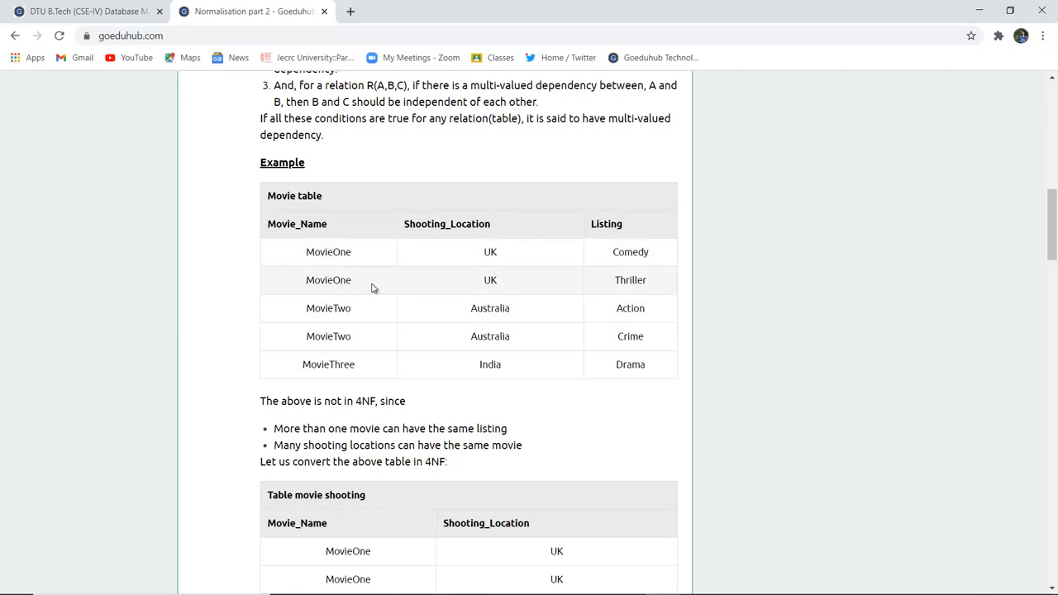
mouse_move(529, 294)
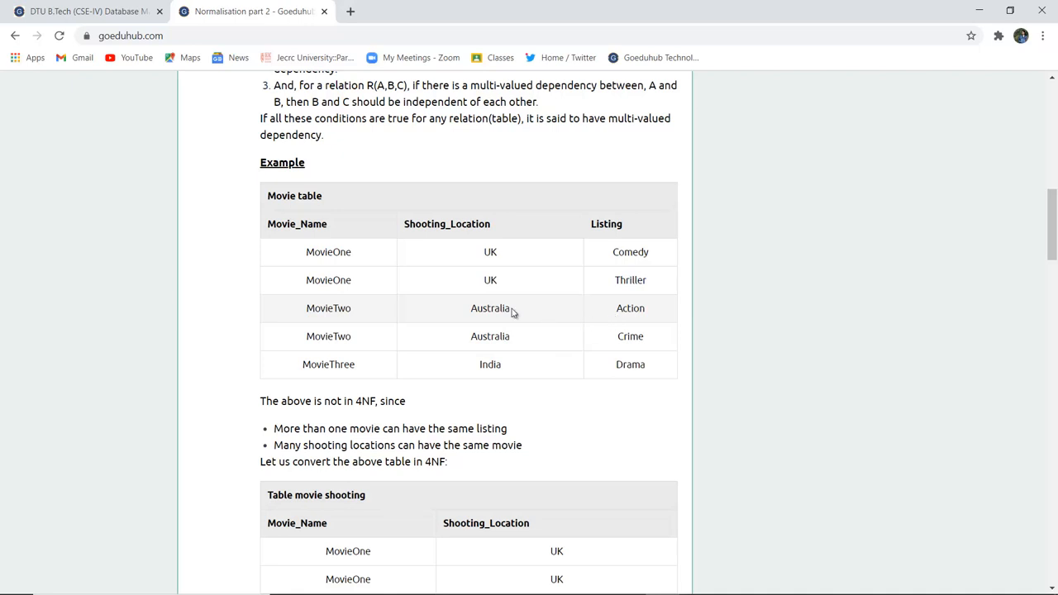
mouse_move(499, 350)
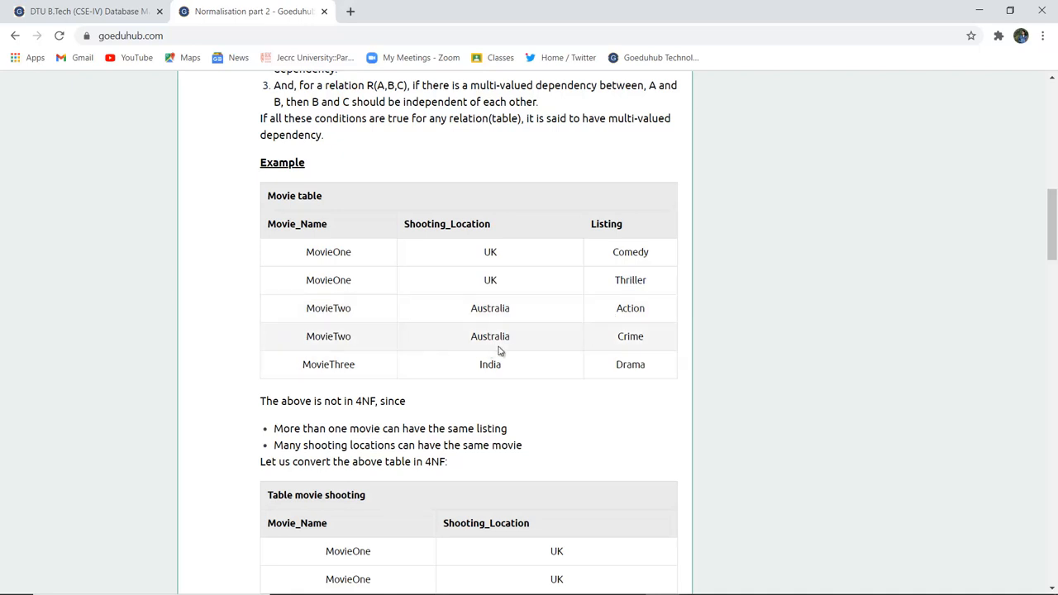
mouse_move(631, 332)
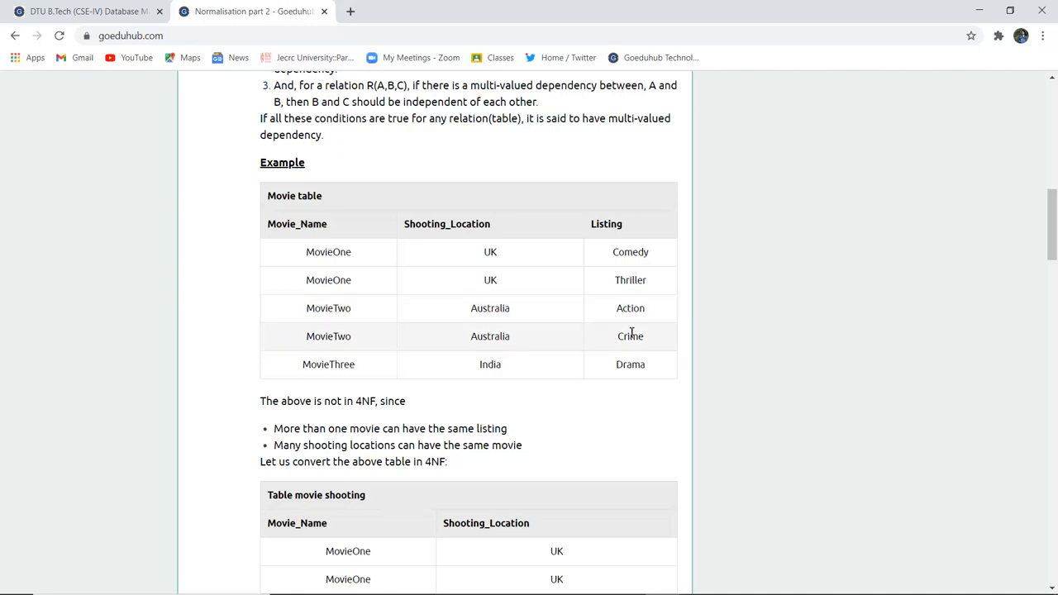
mouse_move(374, 378)
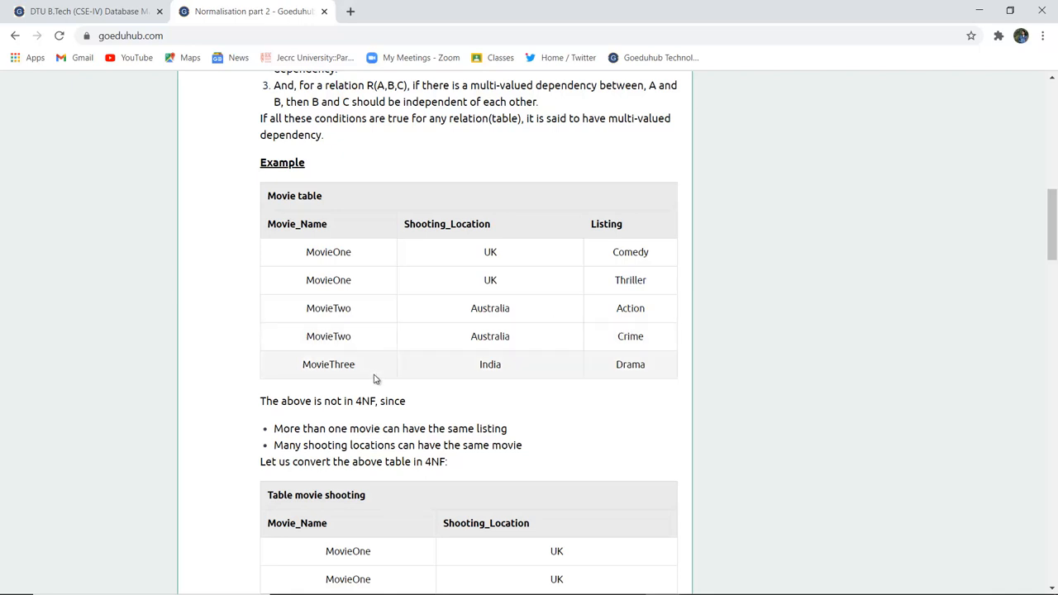
mouse_move(427, 370)
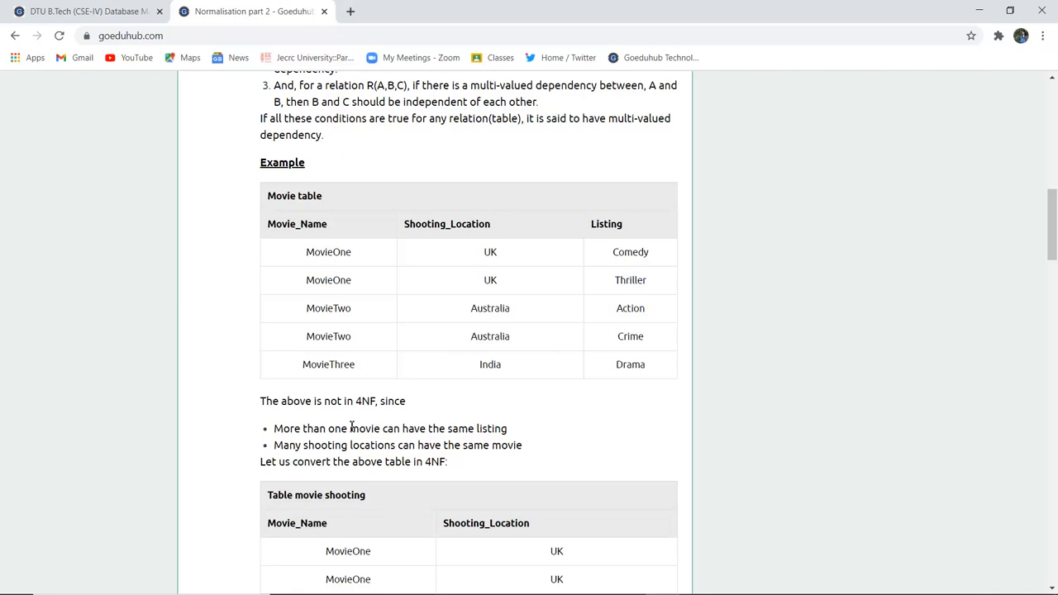
Scroll past the movie shooting table to the Movie_listing table and the Fifth Normal Form paragraph
scroll(down, 3)
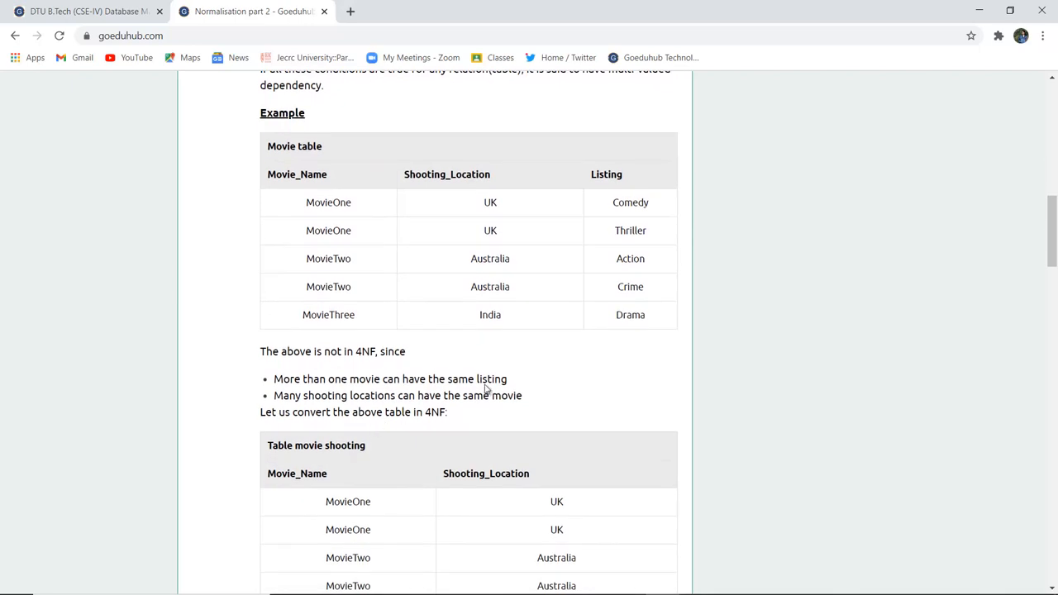
mouse_move(376, 390)
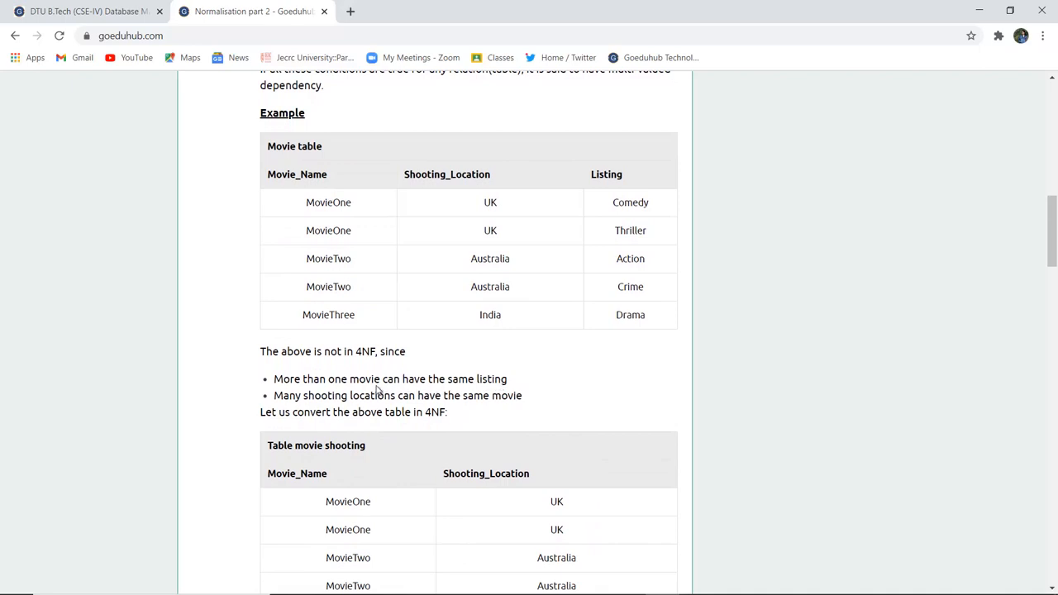
mouse_move(507, 398)
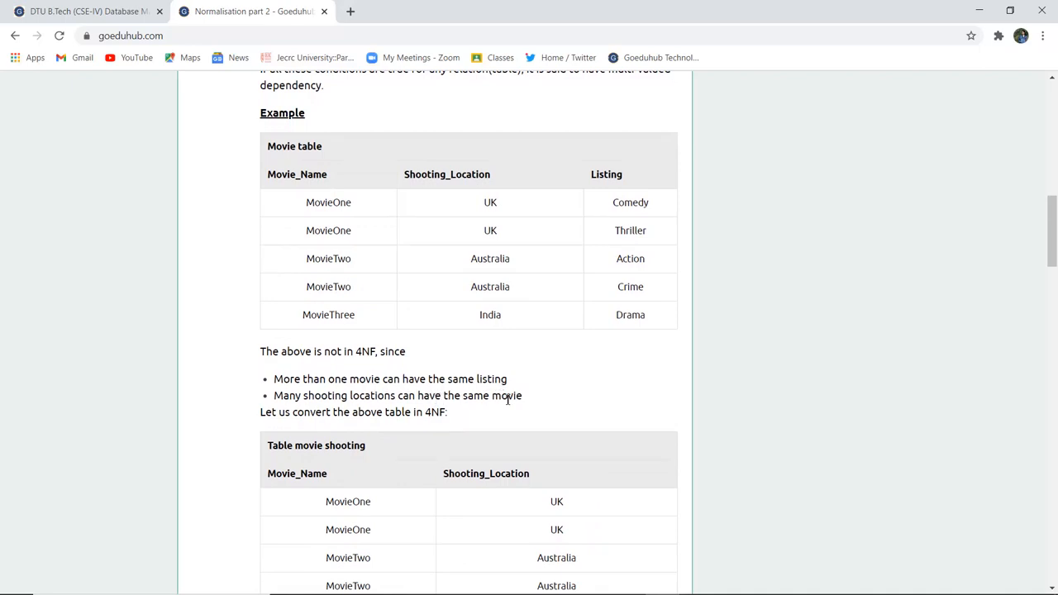
mouse_move(443, 410)
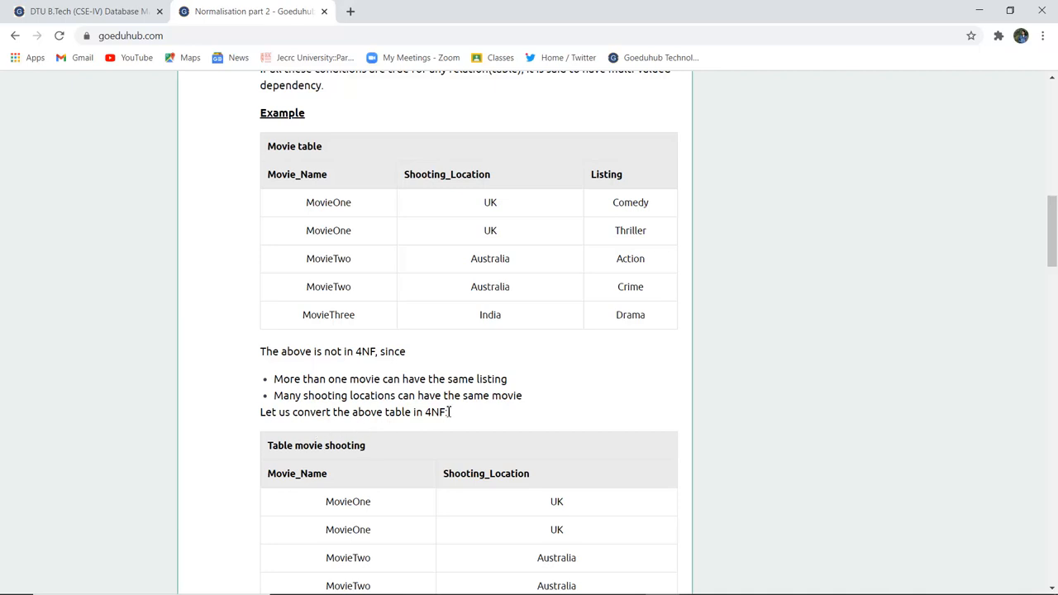
scroll(down, 3)
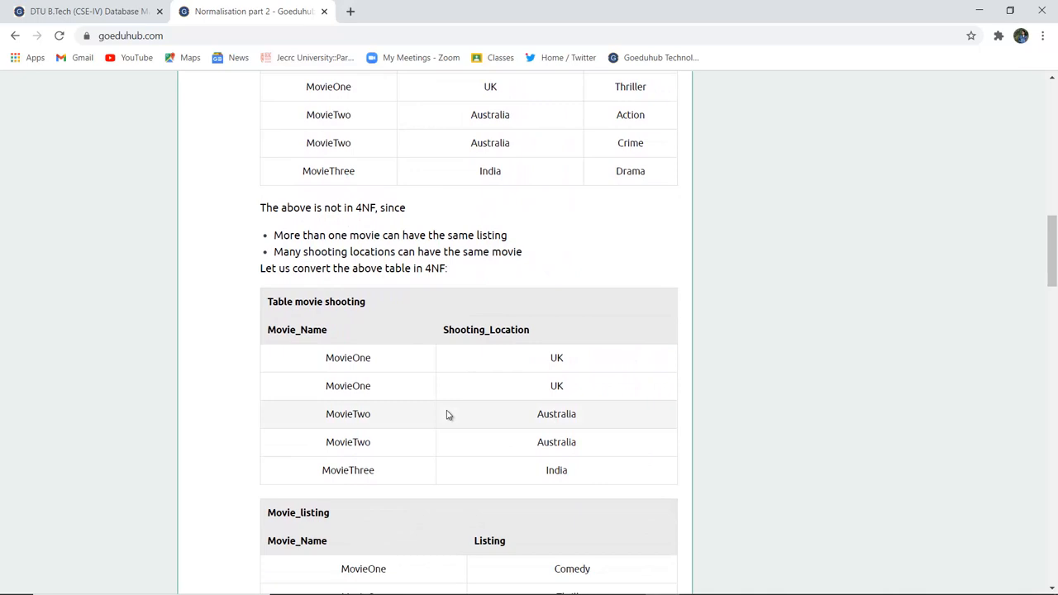
scroll(down, 3)
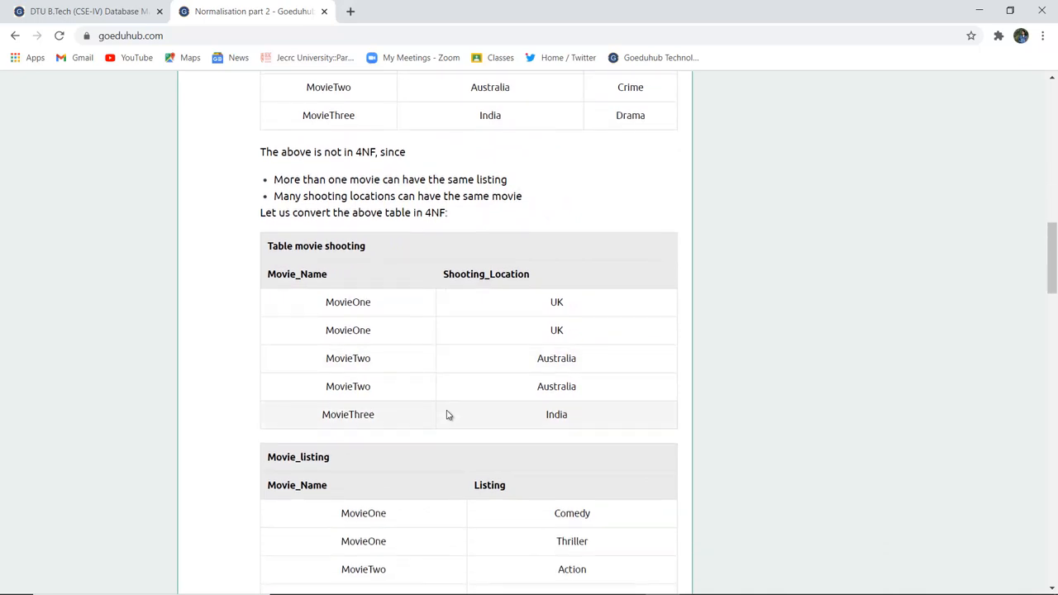
scroll(down, 3)
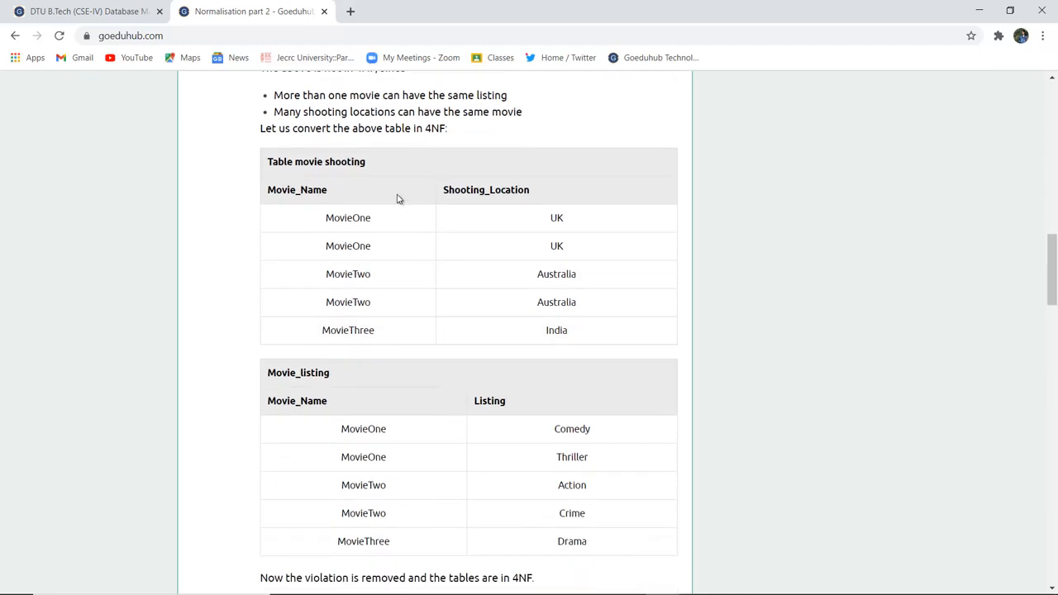
mouse_move(416, 258)
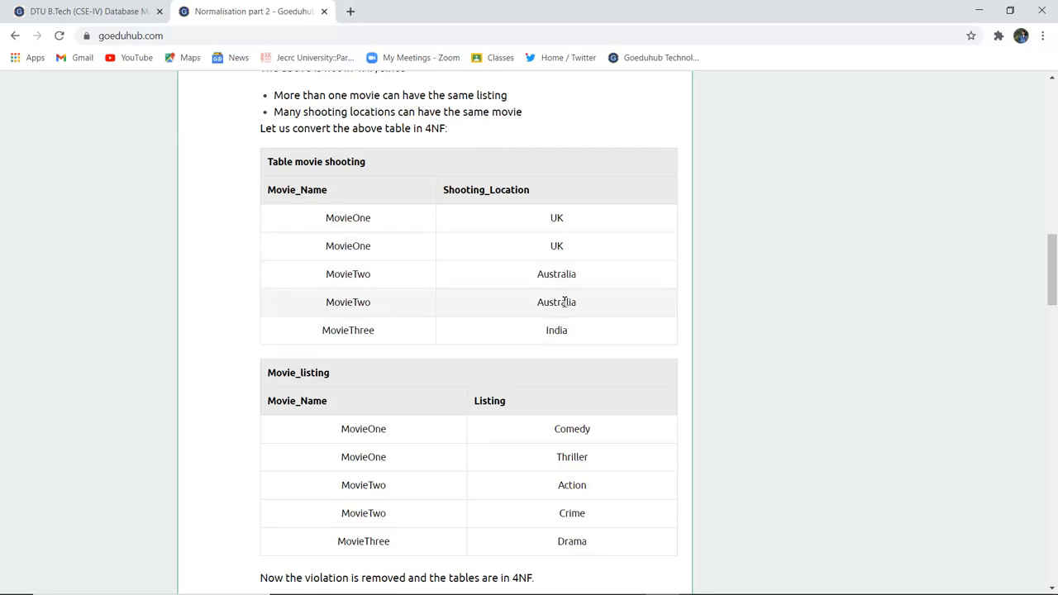
mouse_move(570, 324)
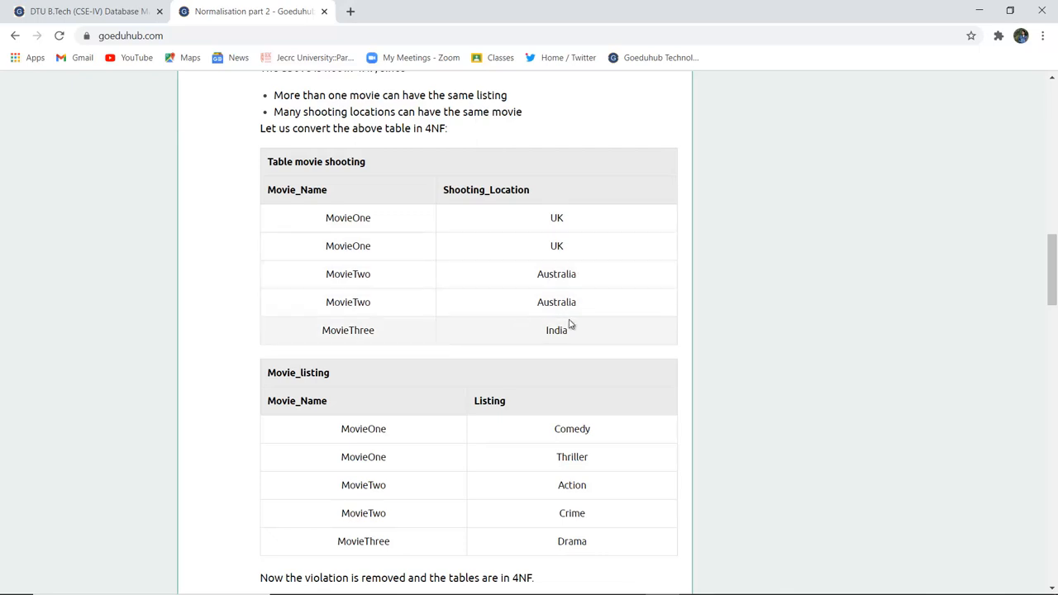
scroll(down, 3)
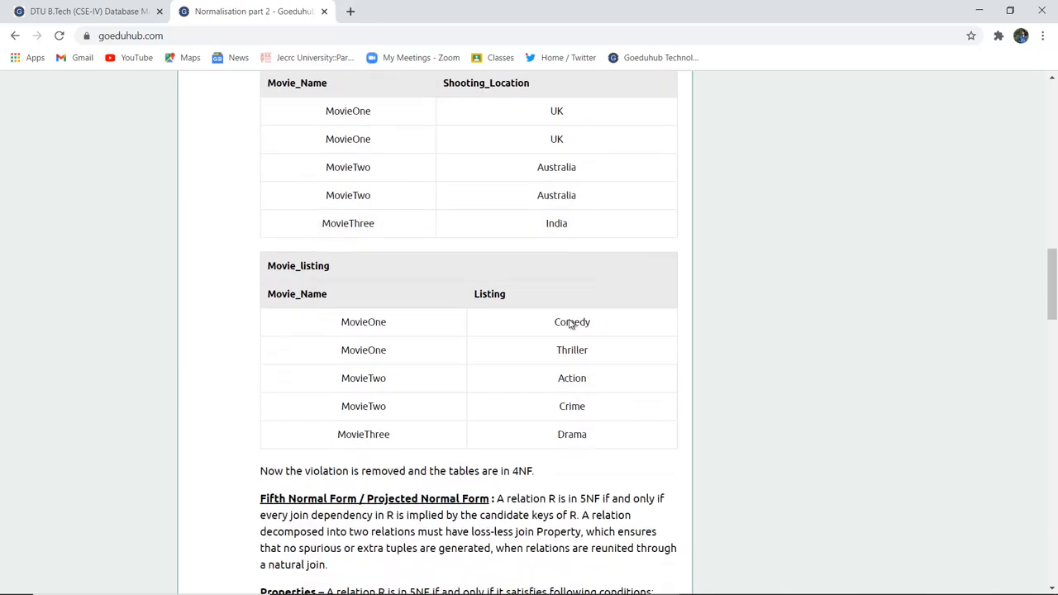
scroll(down, 3)
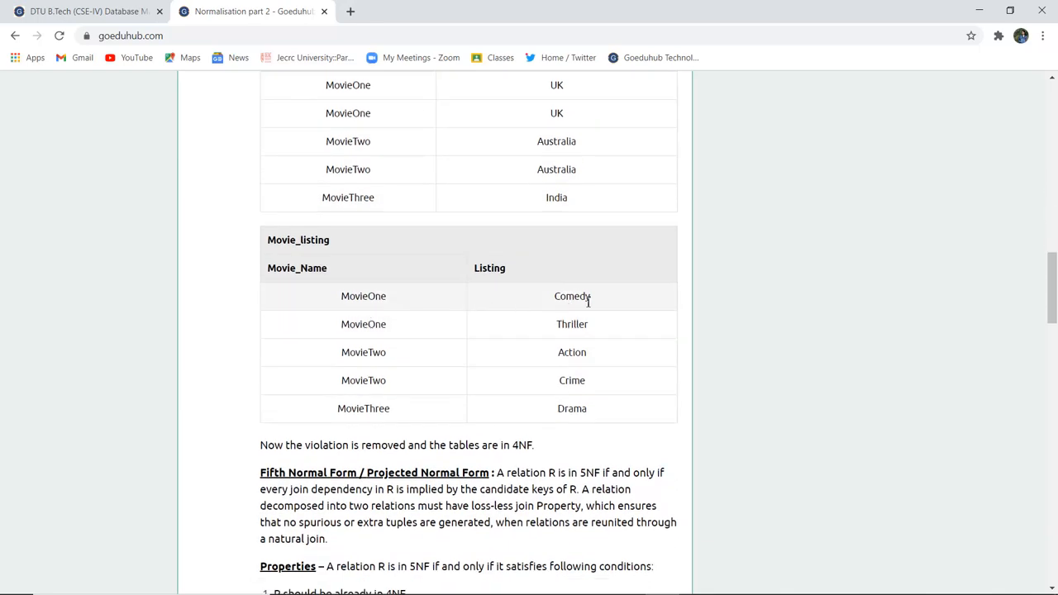
mouse_move(569, 356)
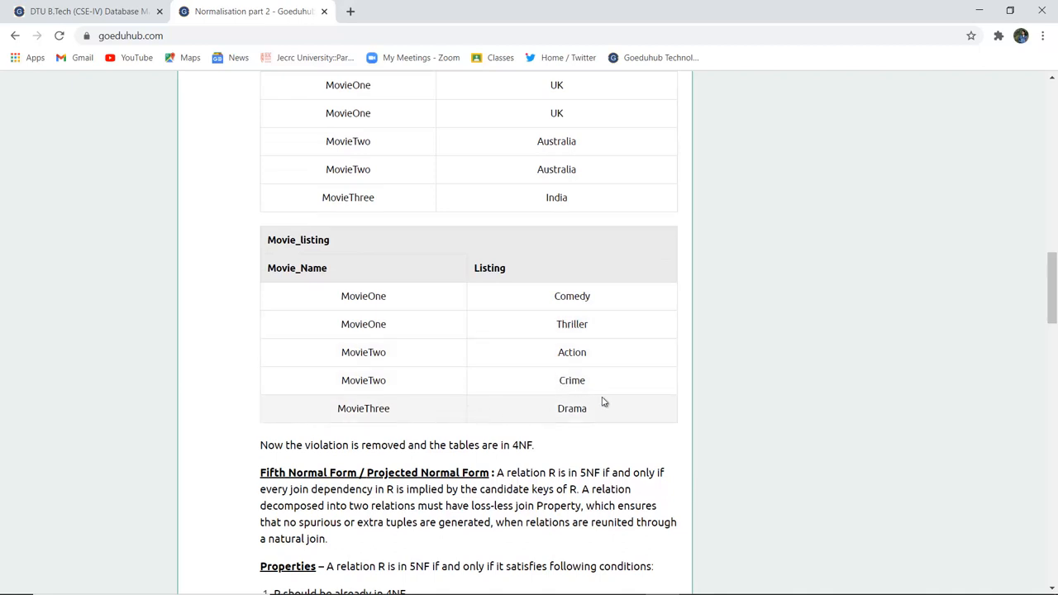
scroll(down, 3)
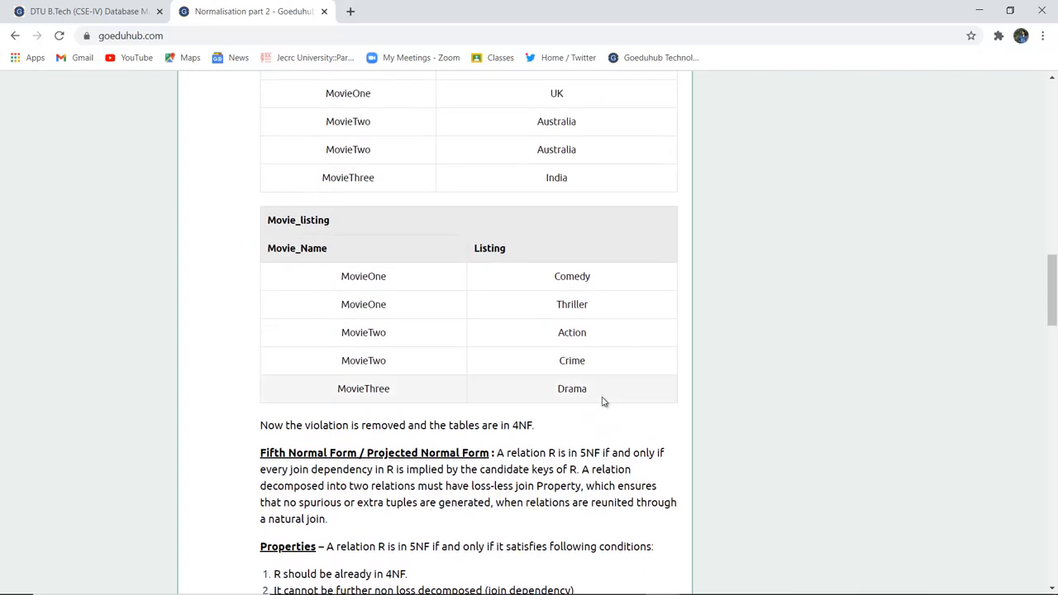
Scroll to the 5NF properties list and the Table Employee example violating 5NF
scroll(down, 3)
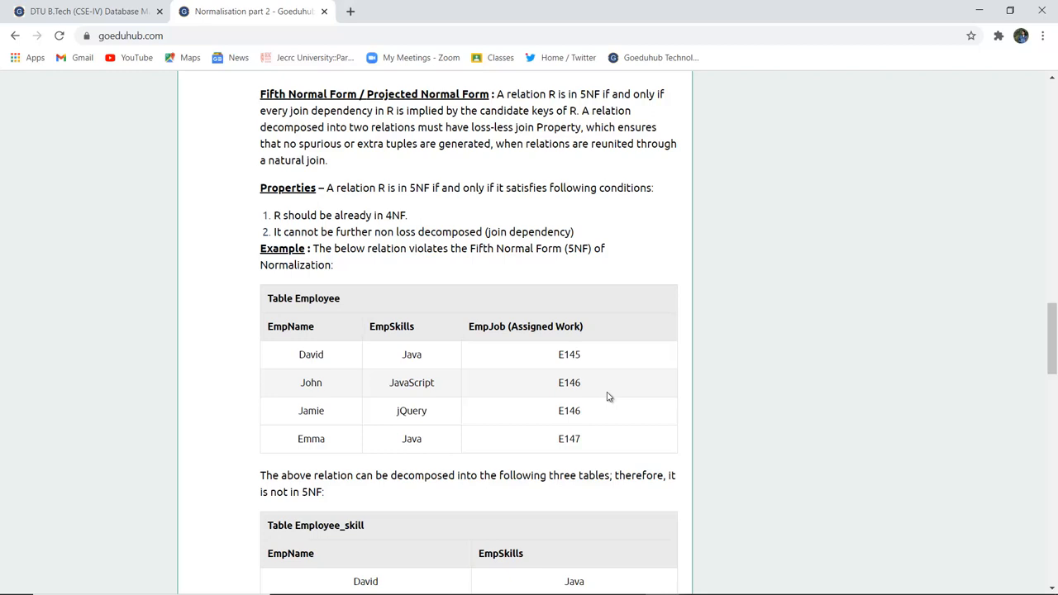
scroll(down, 3)
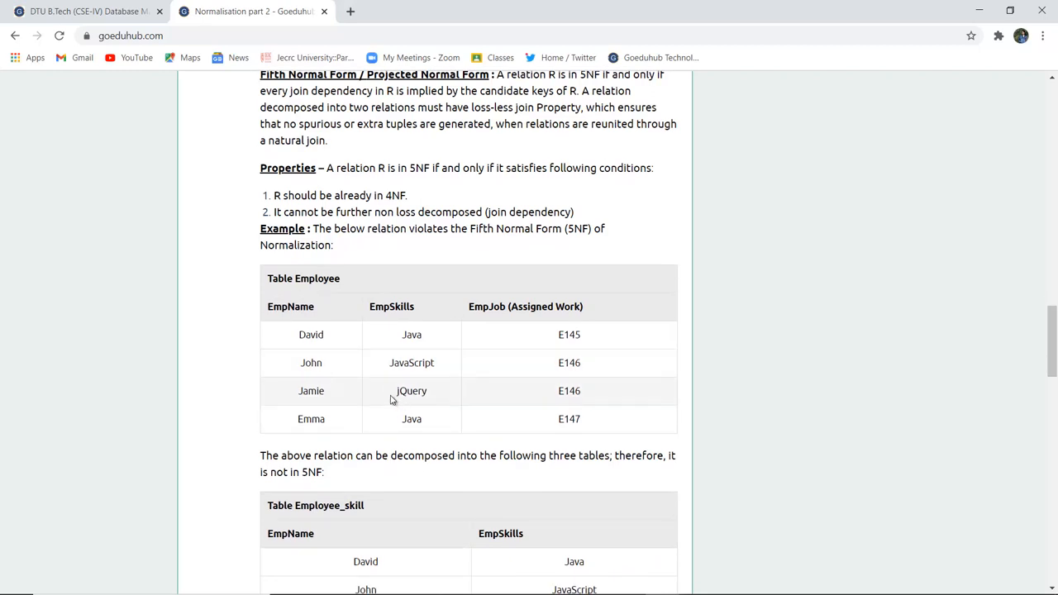
mouse_move(430, 345)
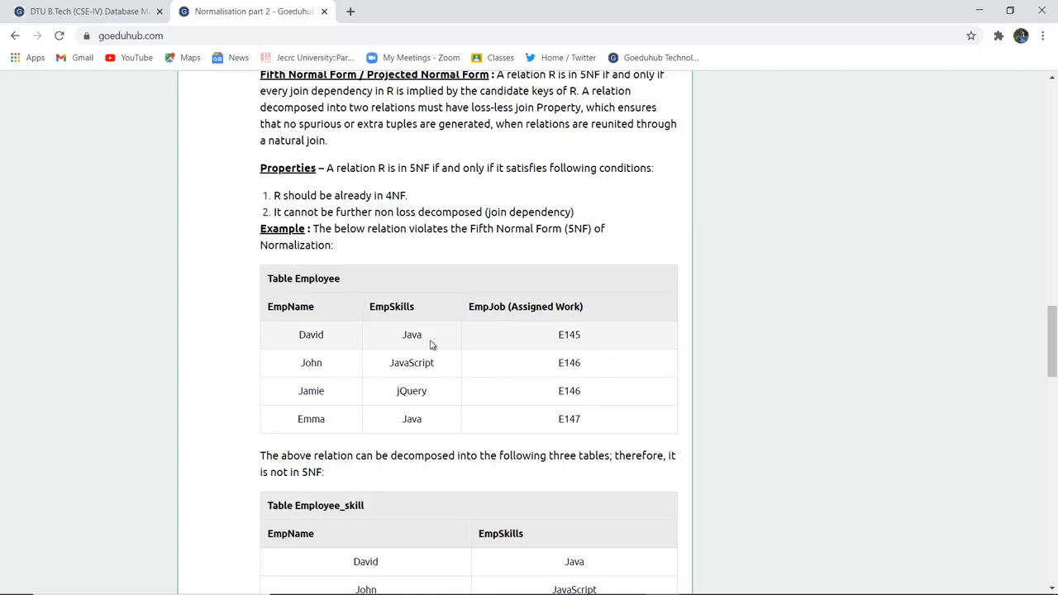
mouse_move(565, 349)
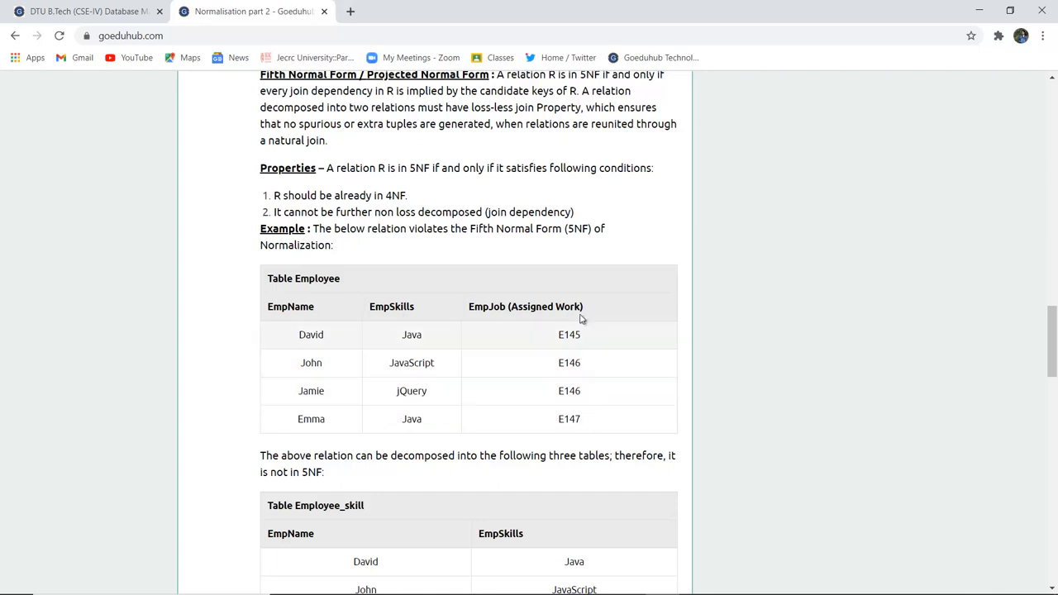
scroll(down, 3)
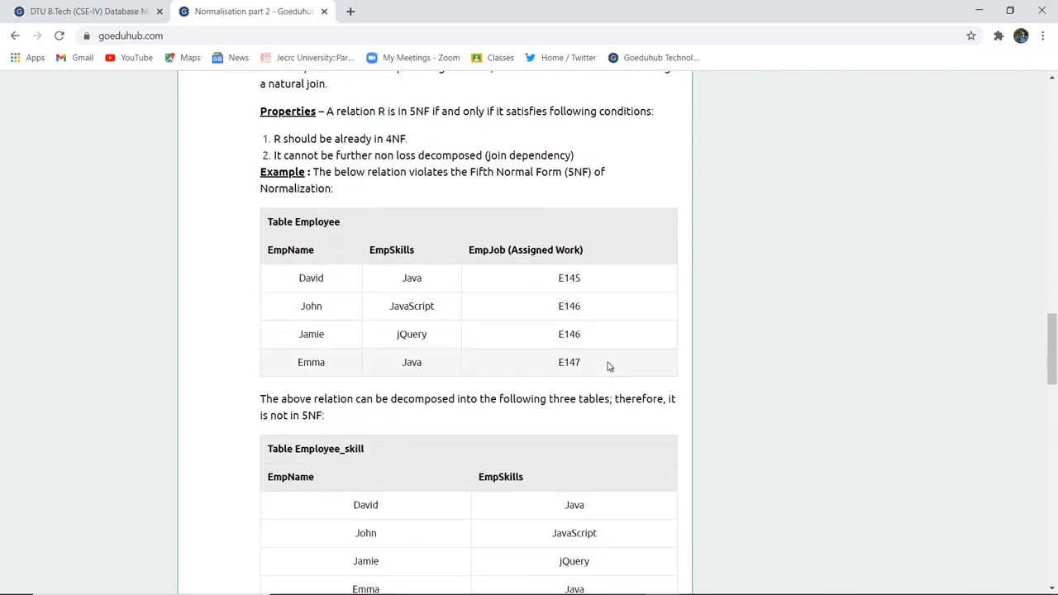
scroll(down, 3)
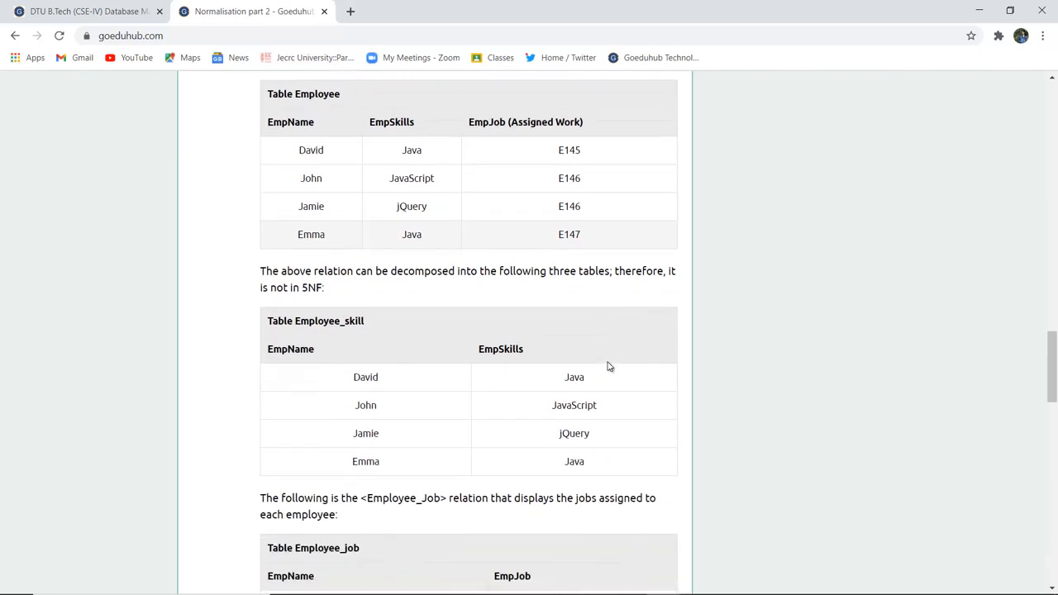
scroll(down, 3)
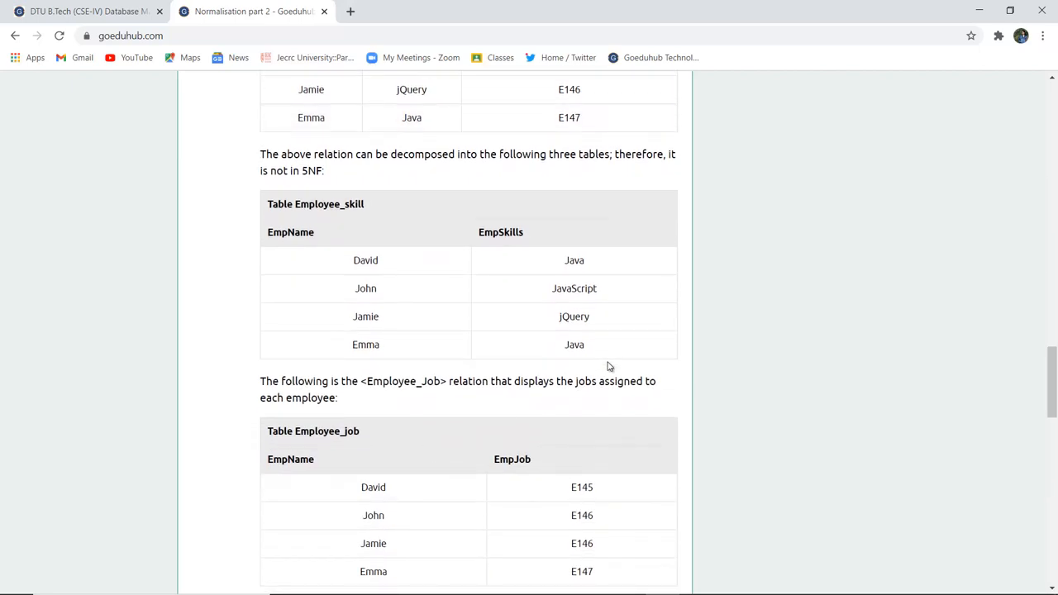
scroll(down, 3)
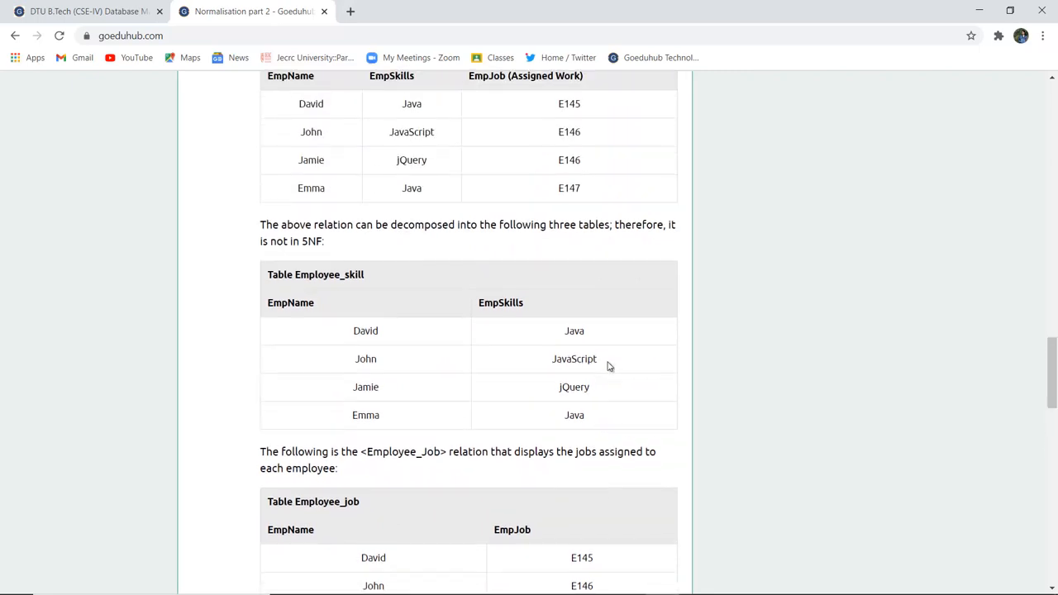
scroll(down, 3)
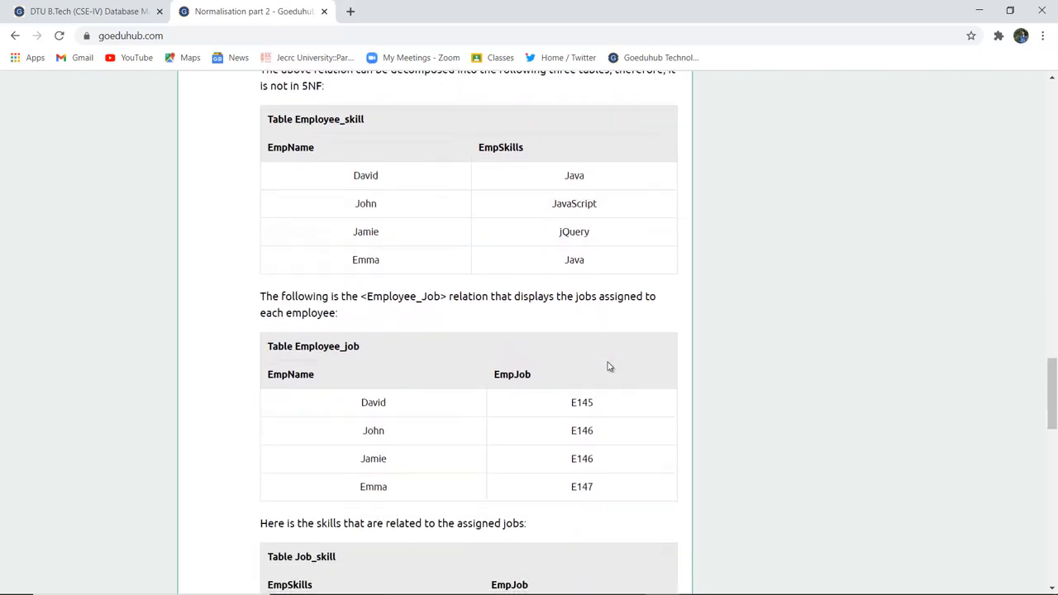
right_click(609, 367)
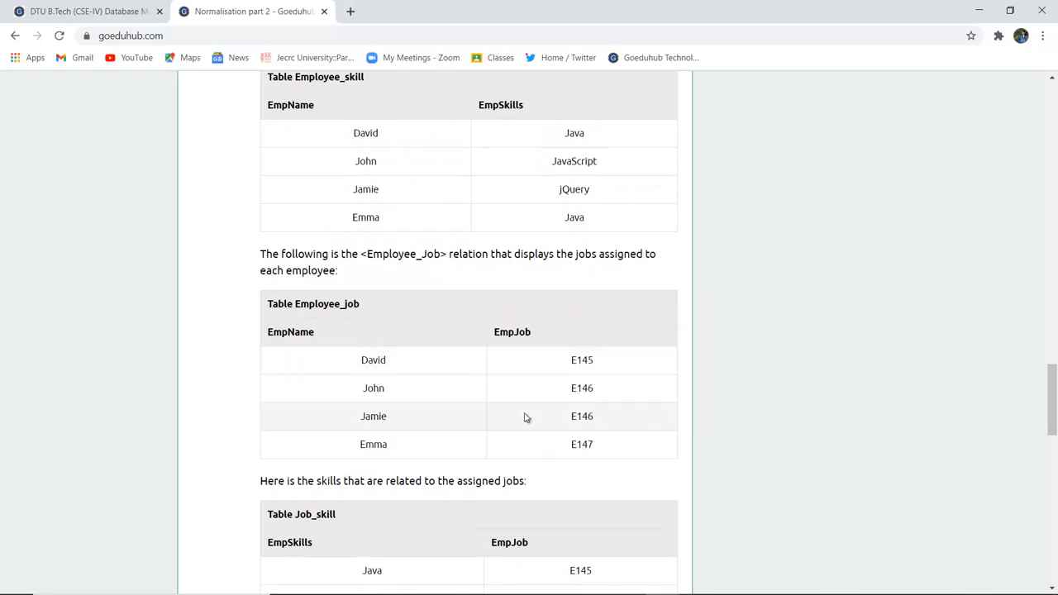
scroll(down, 3)
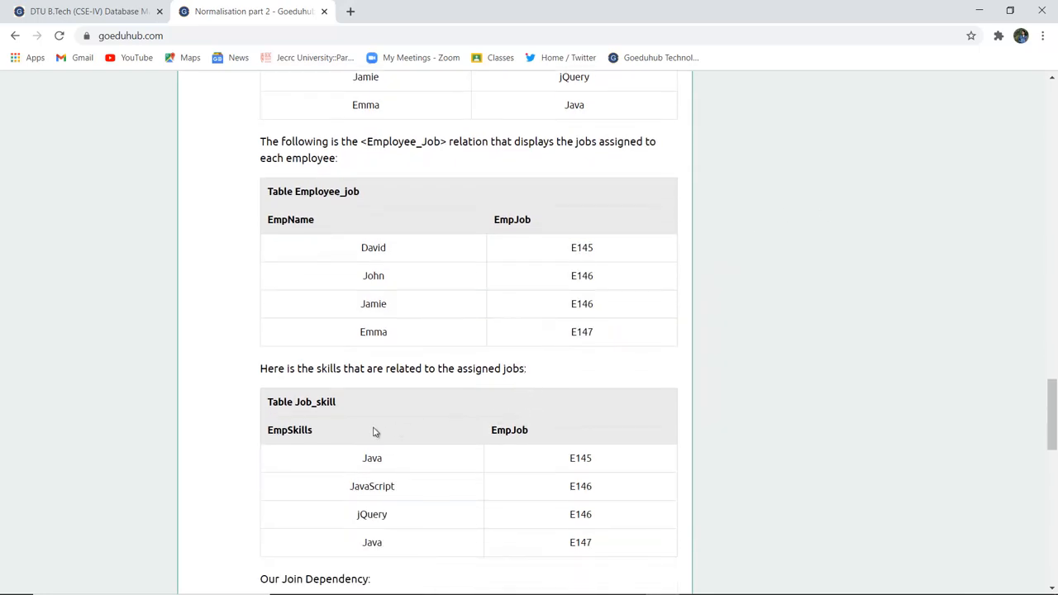
scroll(down, 3)
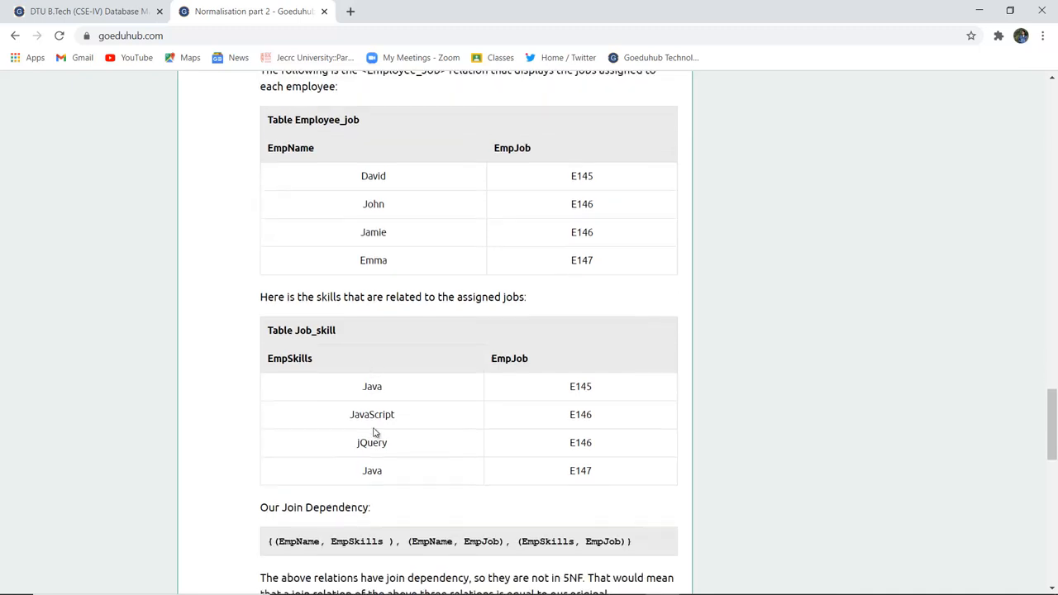
scroll(down, 3)
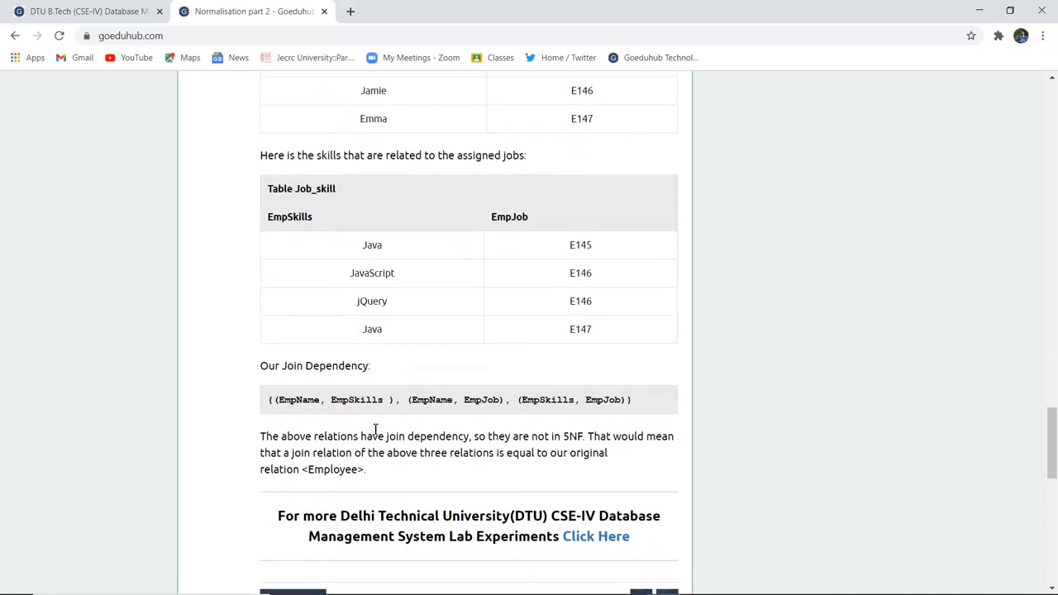
scroll(down, 3)
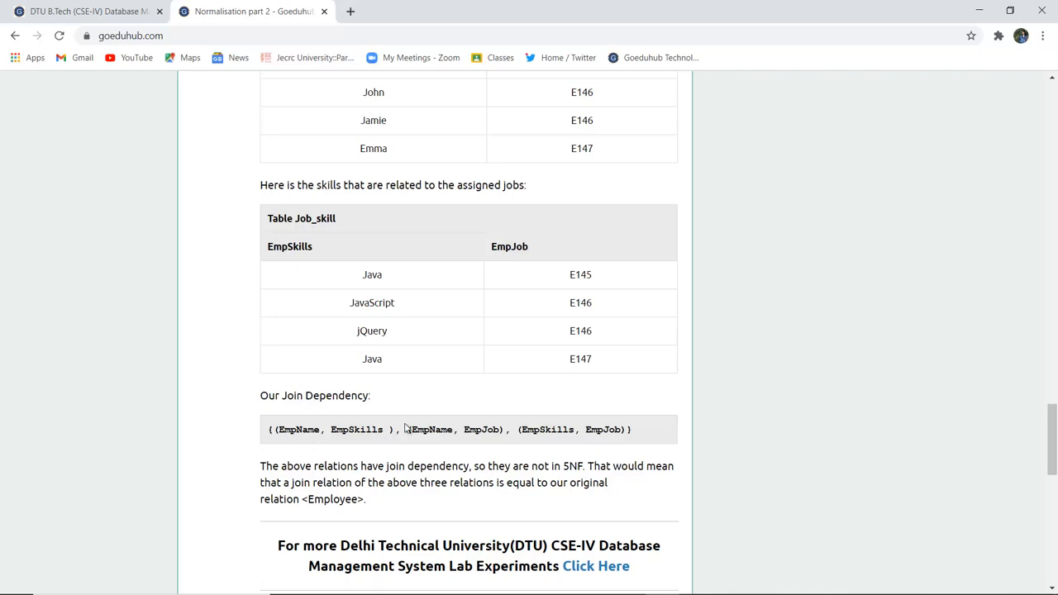
mouse_move(492, 443)
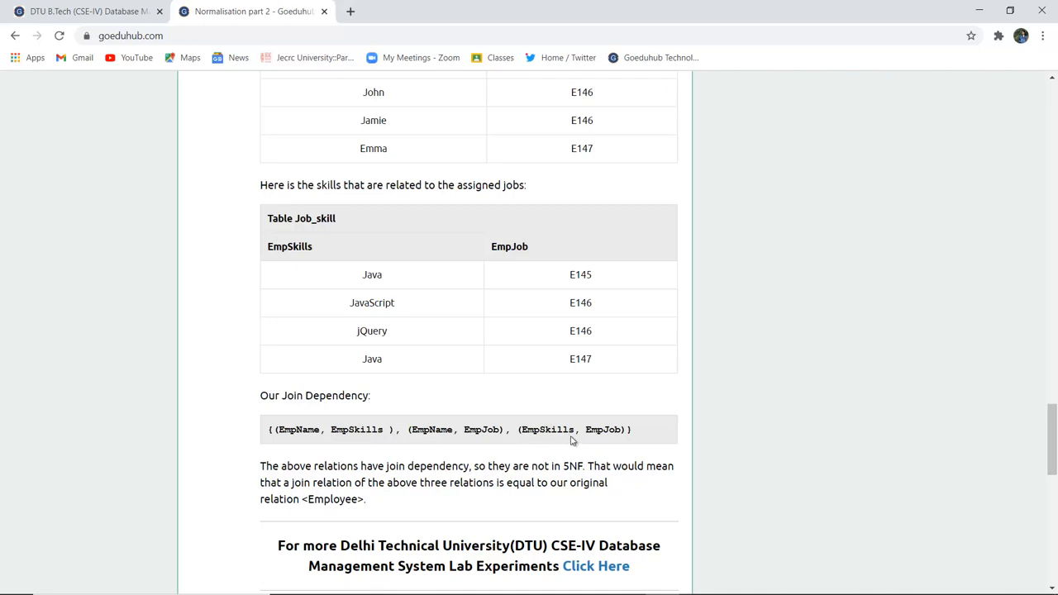
mouse_move(439, 461)
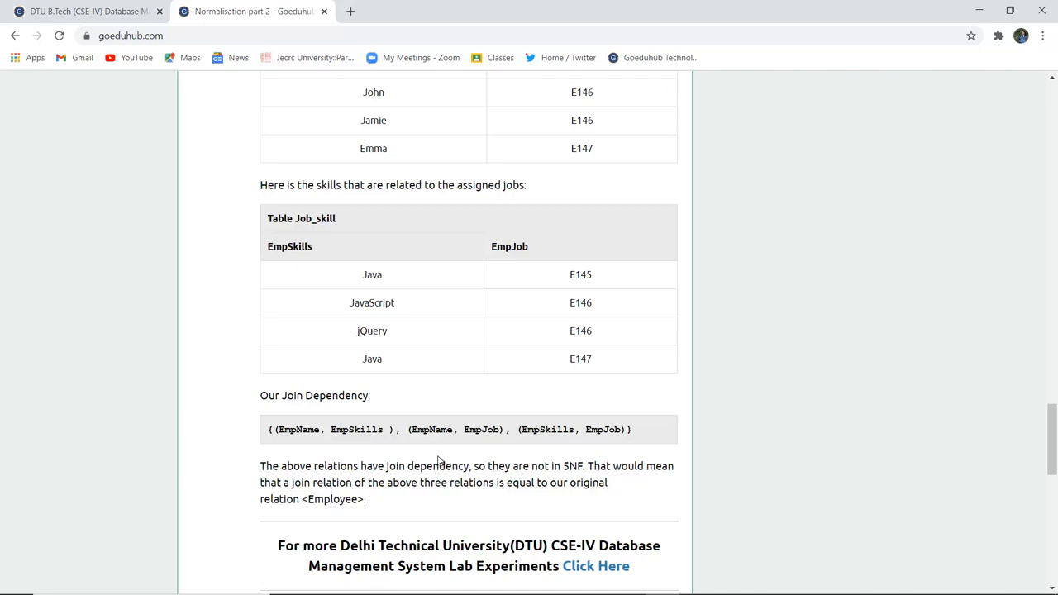
scroll(up, 3)
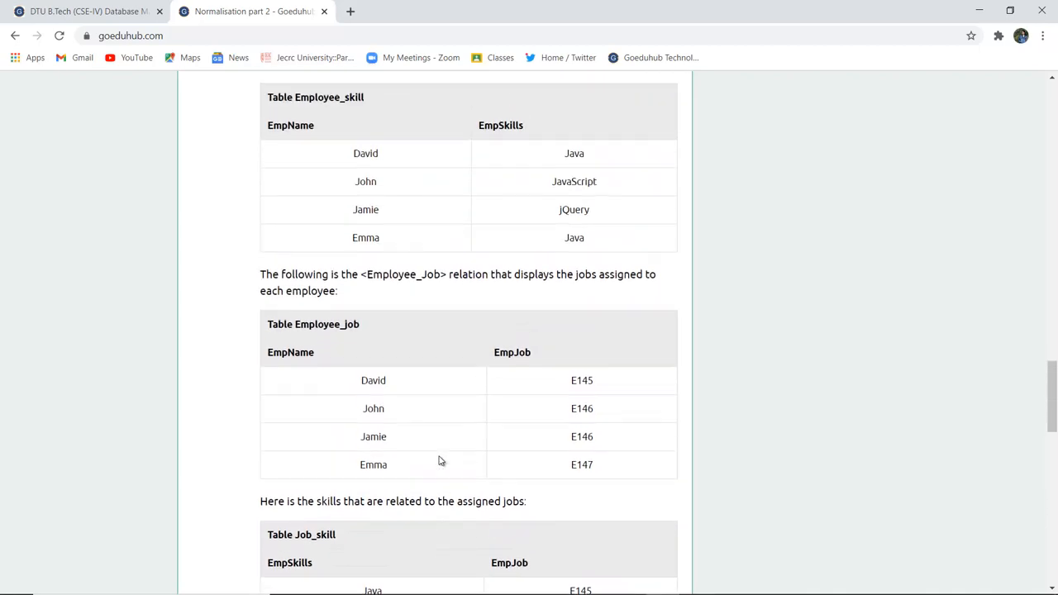
scroll(up, 3)
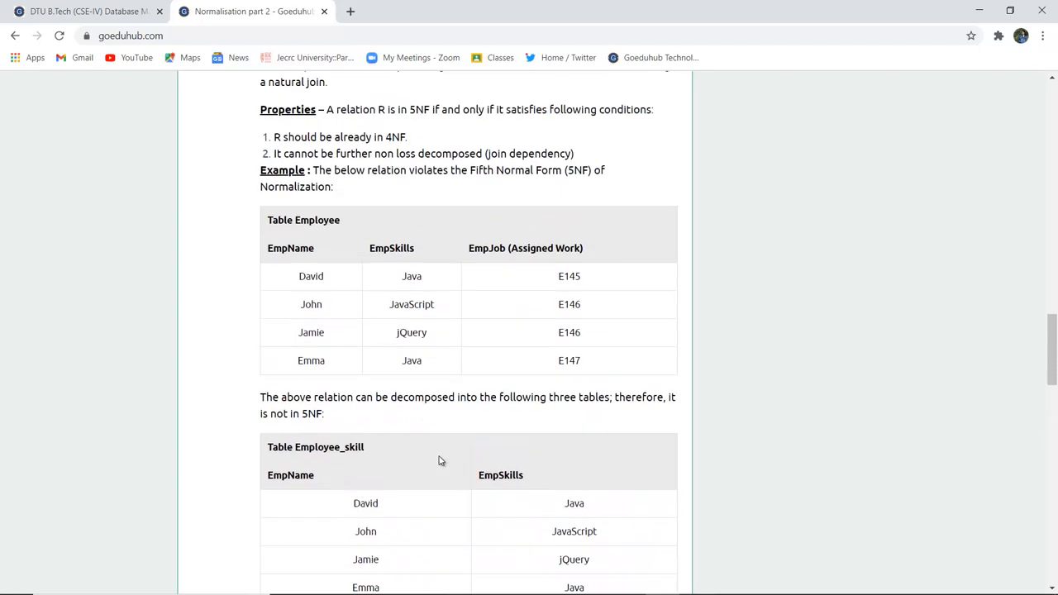